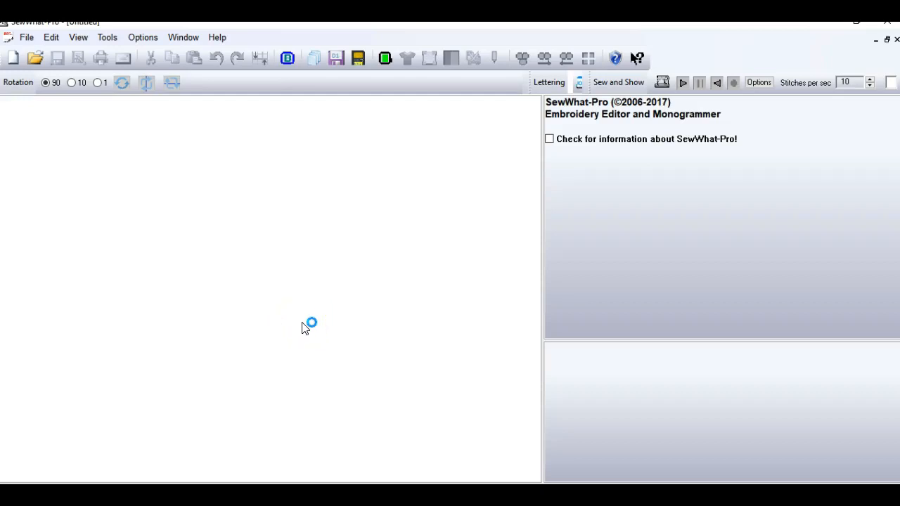
pyautogui.moveTo(305, 329)
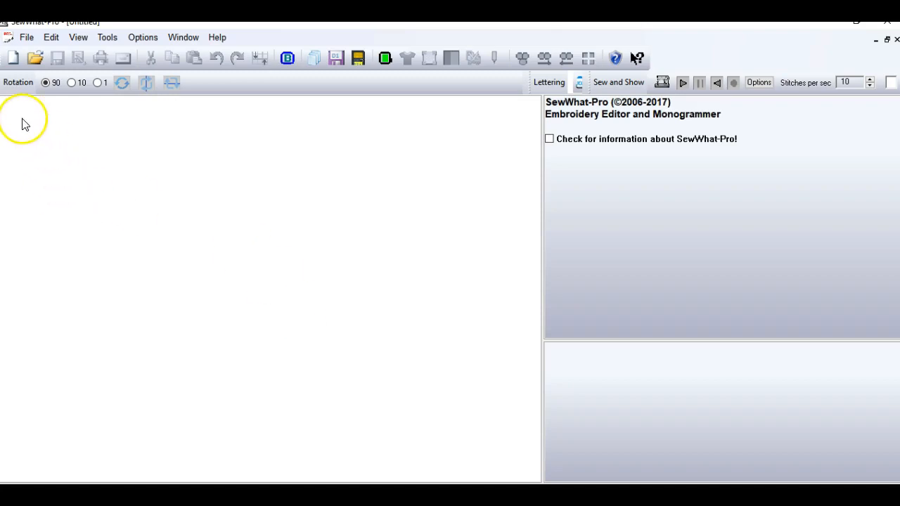
pyautogui.moveTo(35, 57)
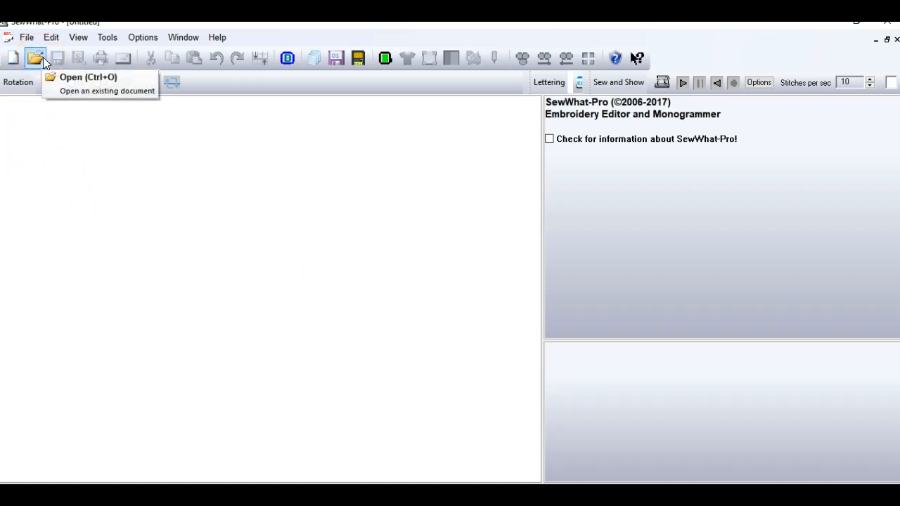
# Start opening a file and climb up to the embroidery fonts folder
pyautogui.click(36, 58)
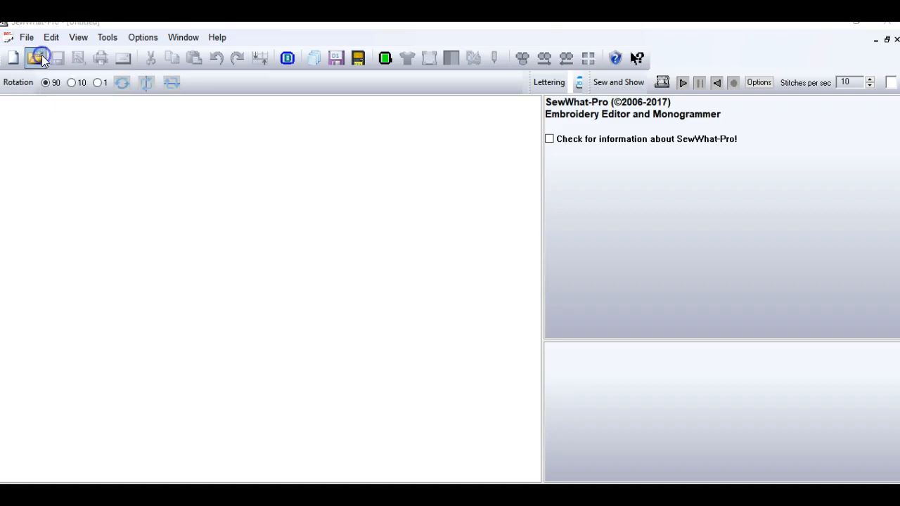
pyautogui.click(36, 58)
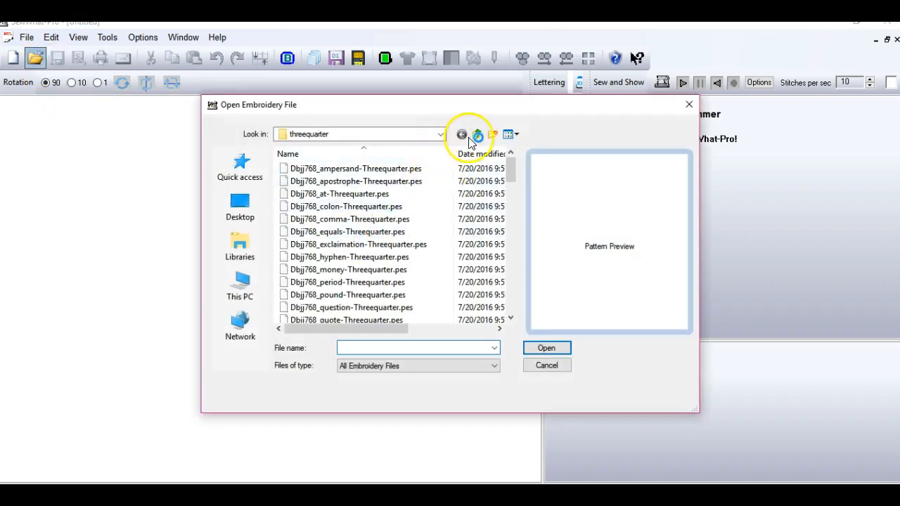
pyautogui.click(478, 135)
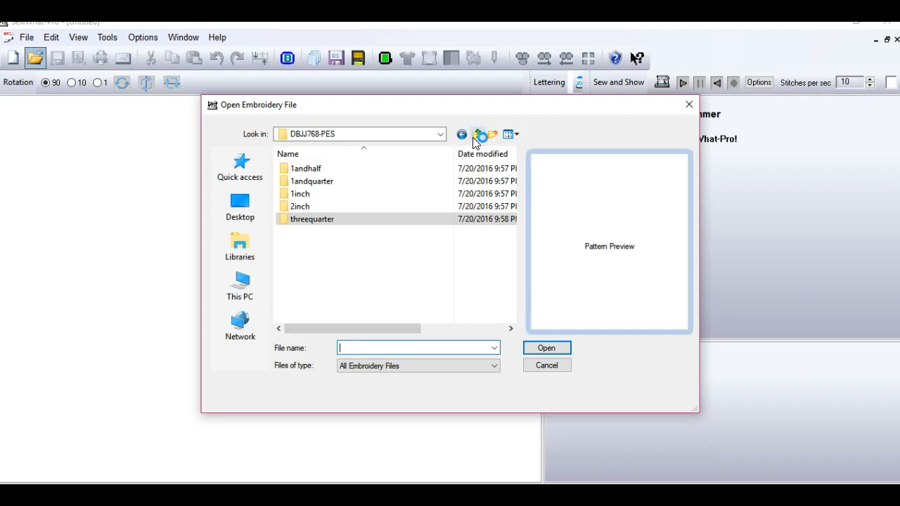
pyautogui.click(478, 135)
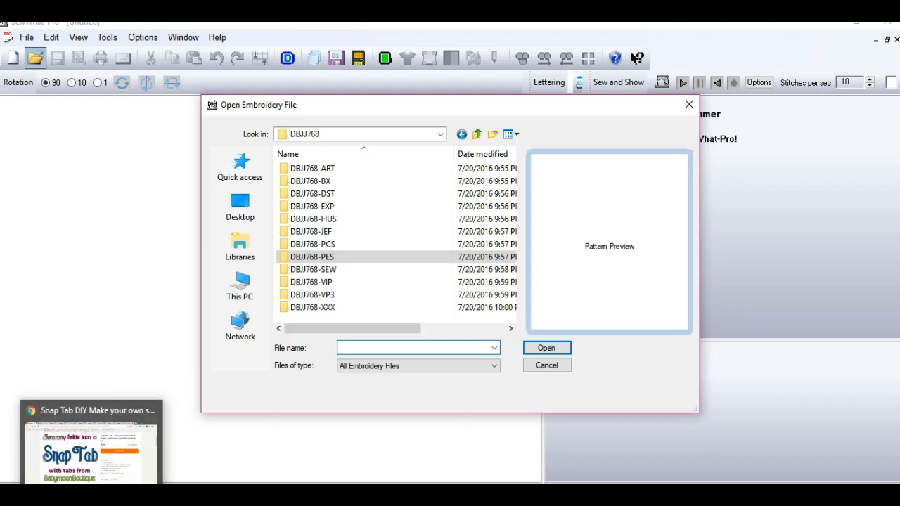
pyautogui.click(477, 134)
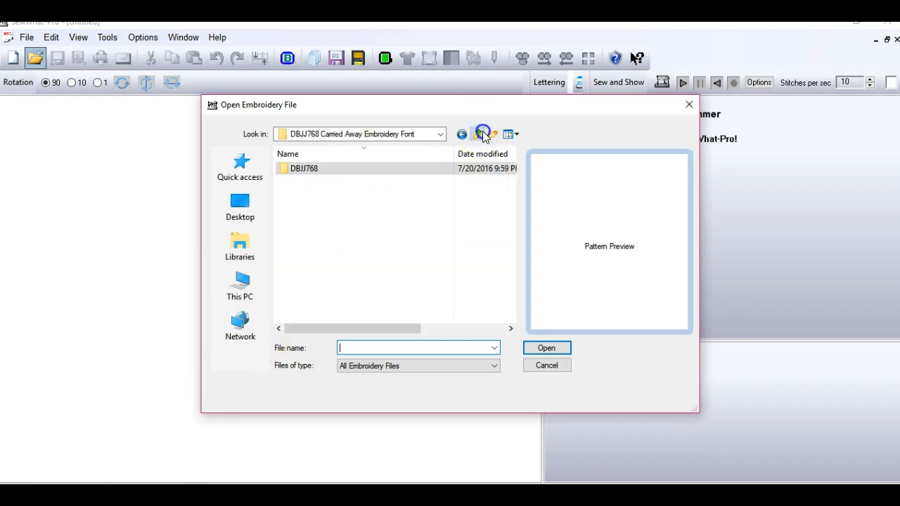
pyautogui.click(478, 134)
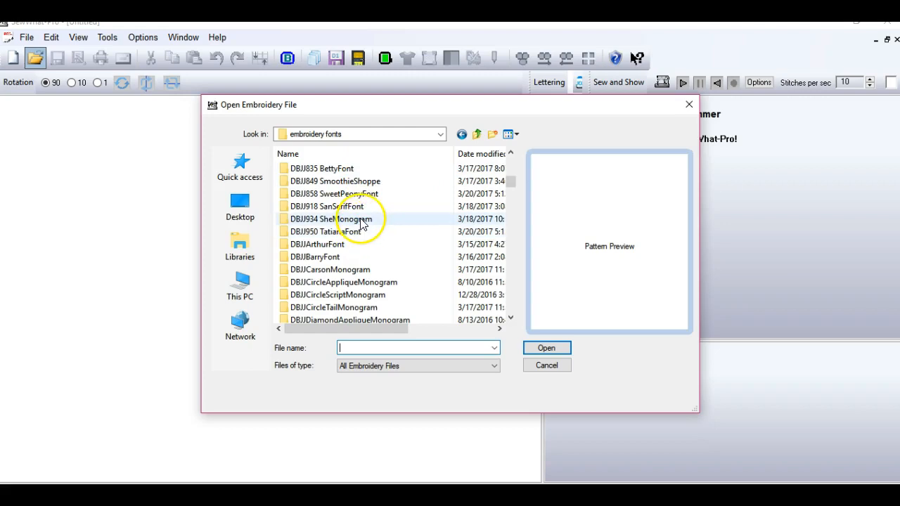
# Browse into DBJJ918 SanSerifFont > DBJJSanSerifFont > DBJJSanSerifFont-PES
pyautogui.doubleClick(329, 205)
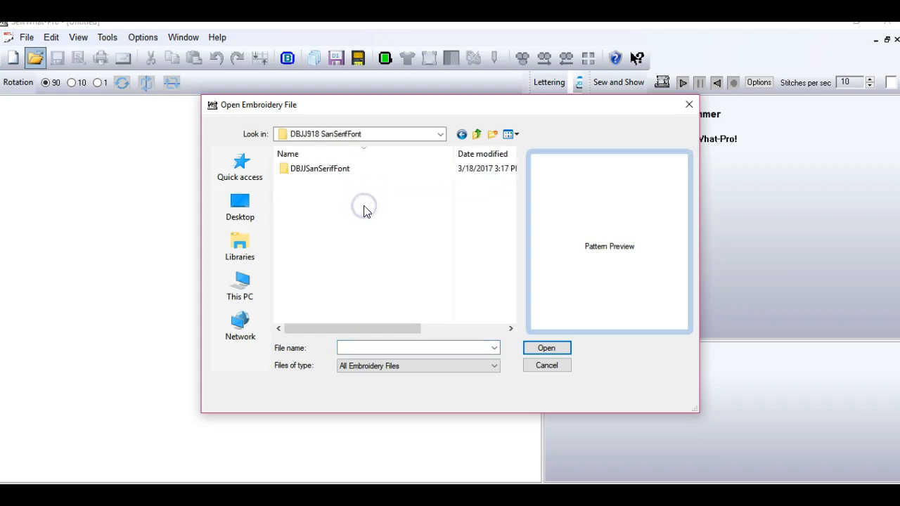
pyautogui.doubleClick(320, 169)
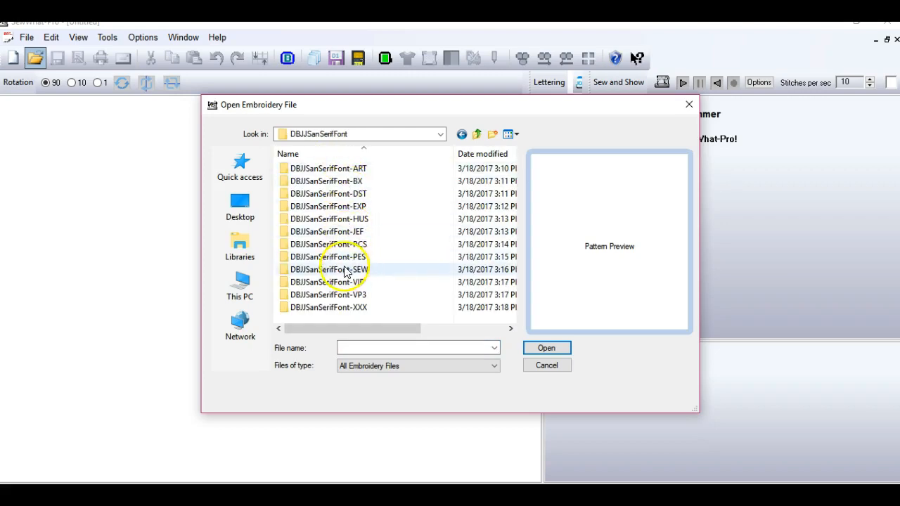
pyautogui.moveTo(340, 261)
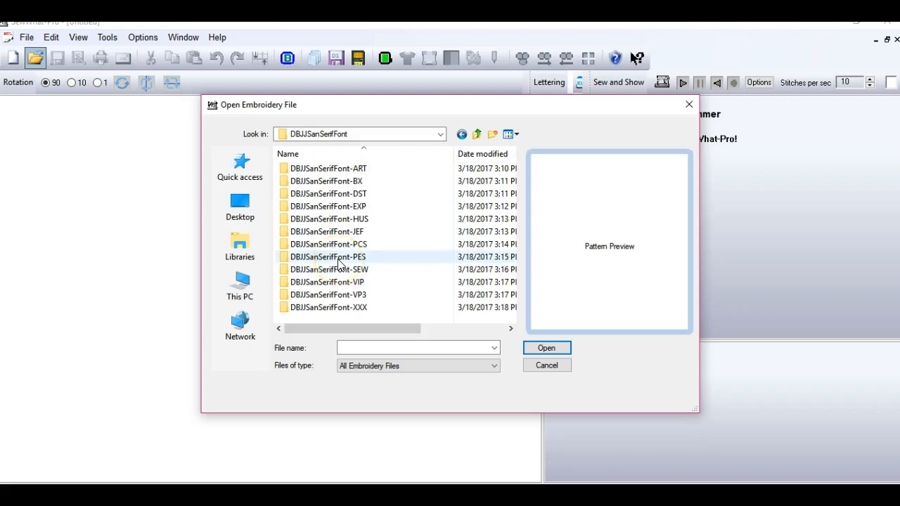
pyautogui.doubleClick(327, 256)
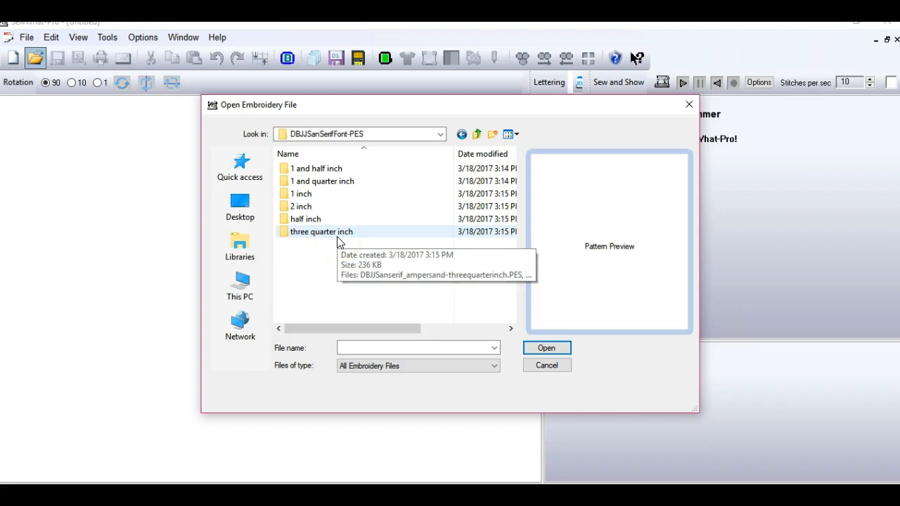
# Enter the three quarter inch folder and scroll down to the capital letter files
pyautogui.doubleClick(320, 231)
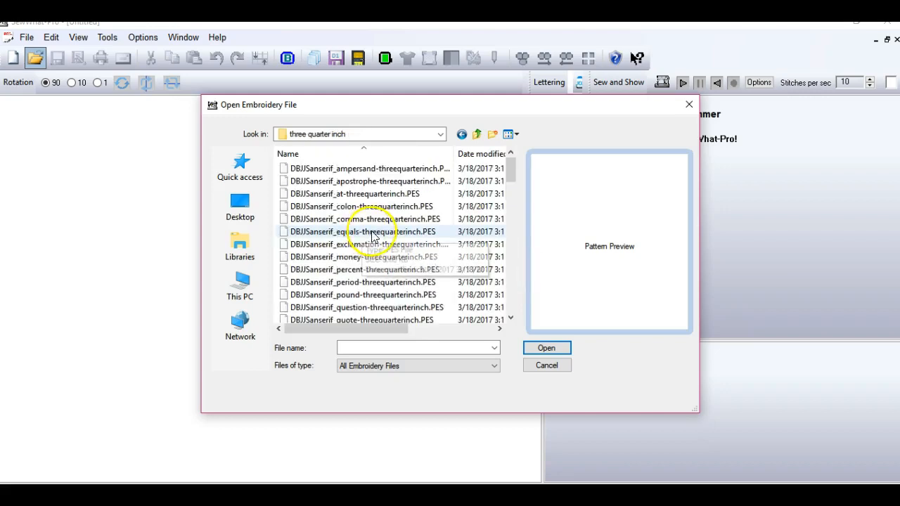
pyautogui.moveTo(385, 237)
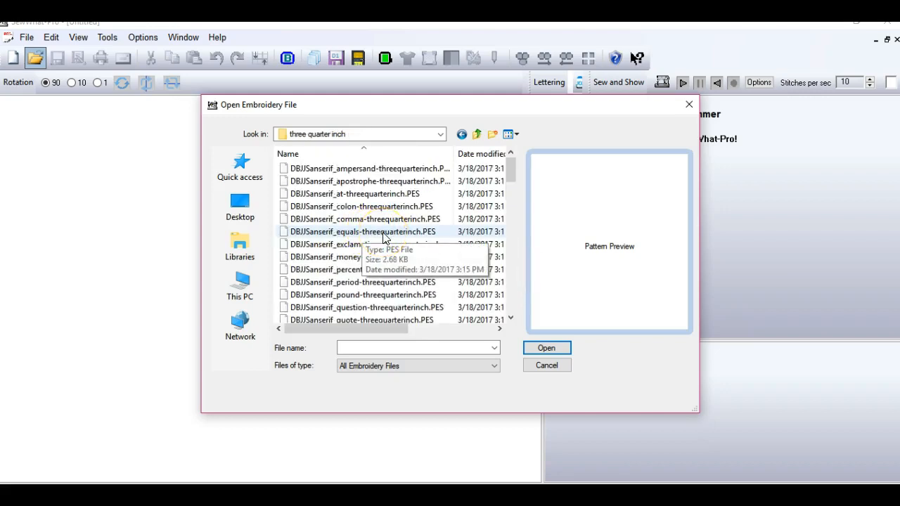
pyautogui.moveTo(382, 281)
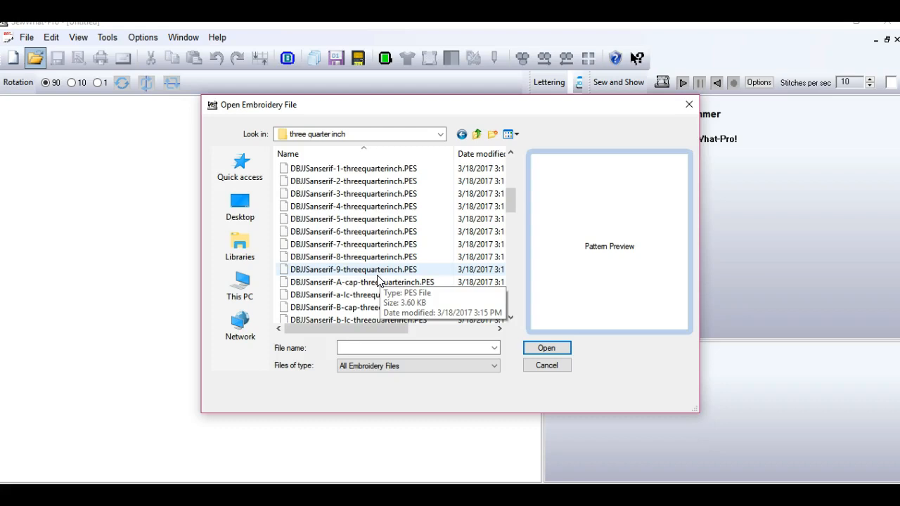
pyautogui.moveTo(380, 281)
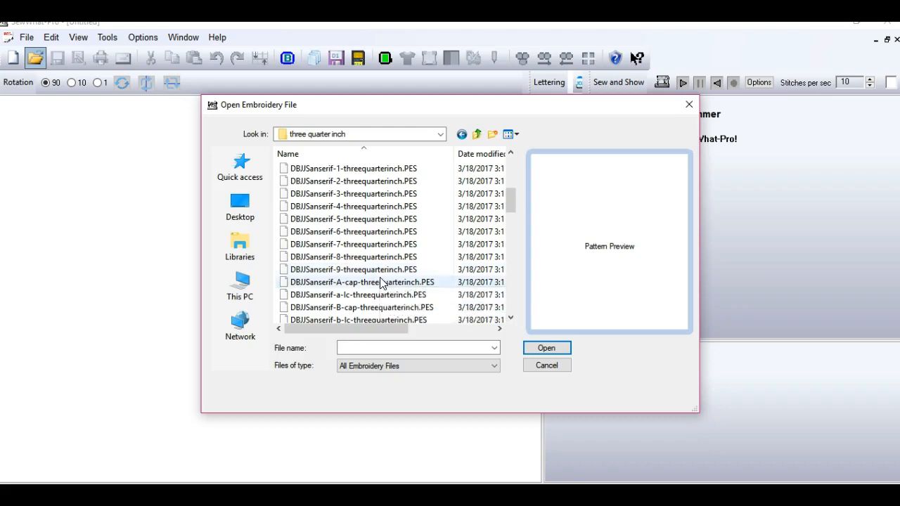
pyautogui.scroll(-3)
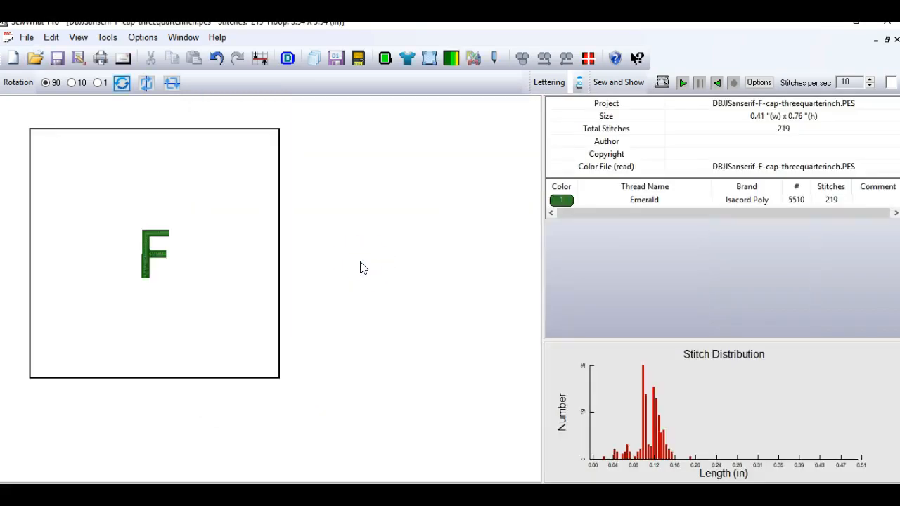
pyautogui.moveTo(256, 308)
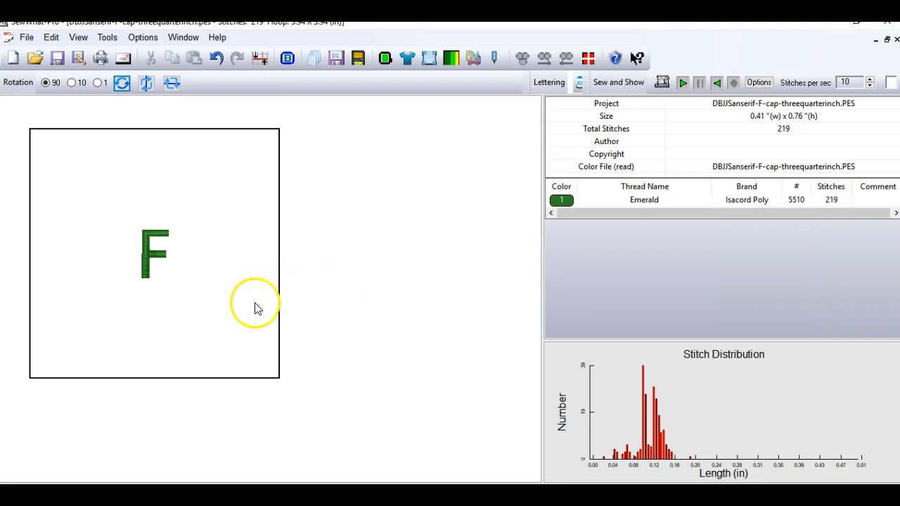
pyautogui.moveTo(261, 302)
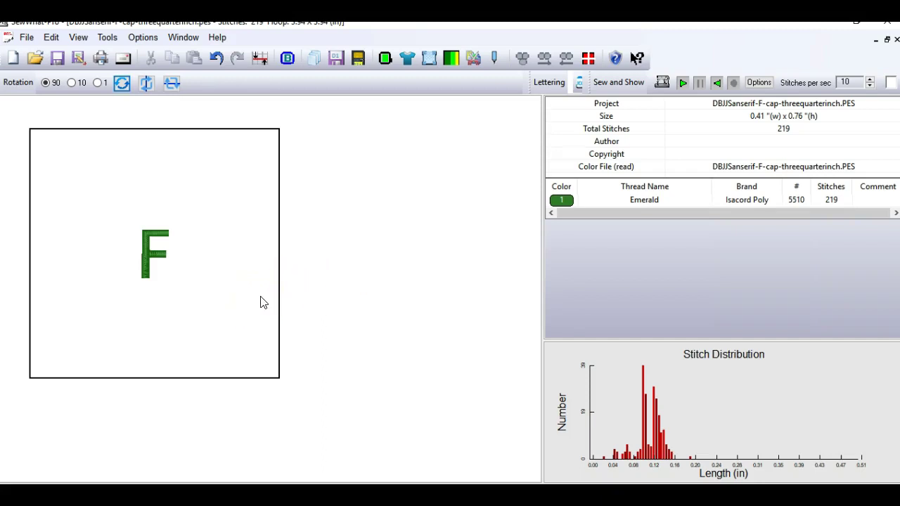
pyautogui.moveTo(357, 59)
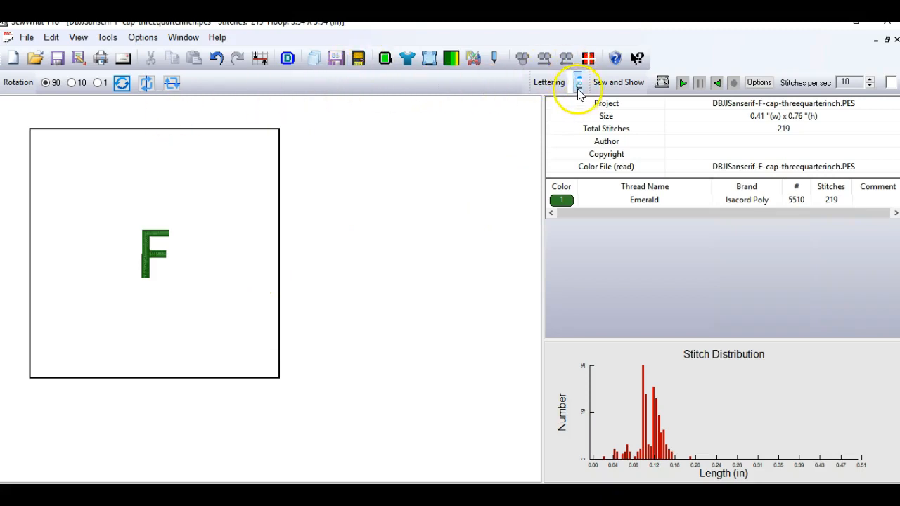
# Add the letters r, i, e and n after the F from the Lettering alphabet panel
pyautogui.click(579, 82)
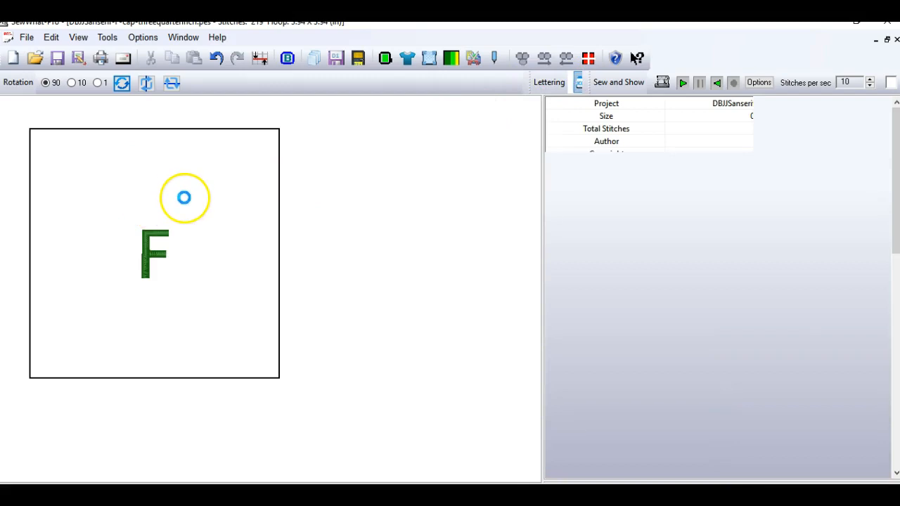
pyautogui.click(548, 81)
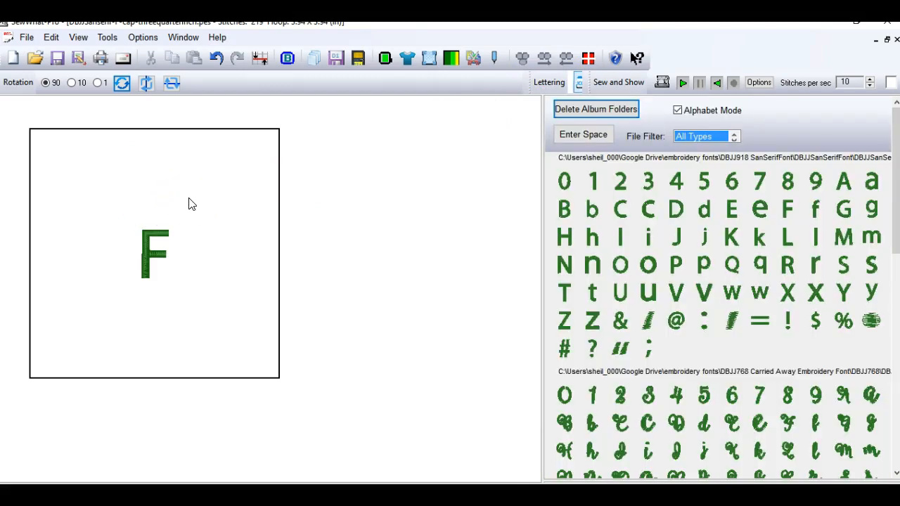
pyautogui.moveTo(720, 367)
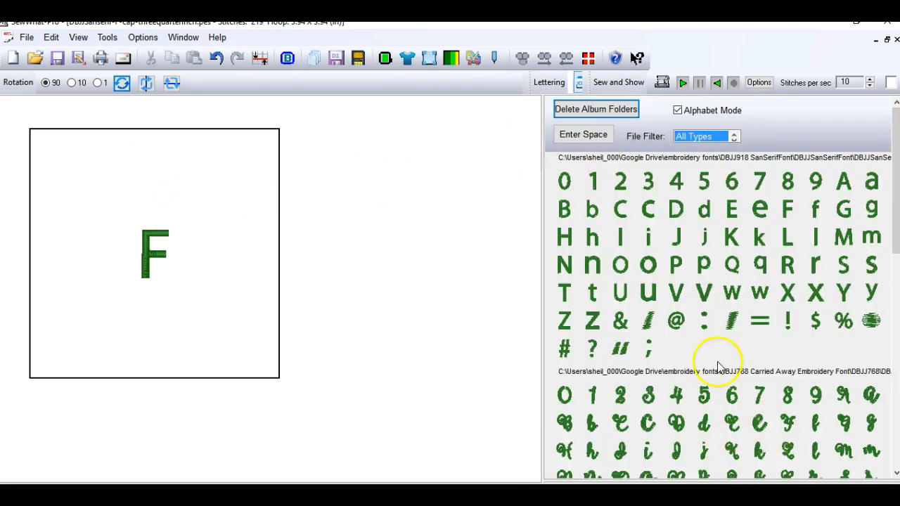
pyautogui.moveTo(793, 213)
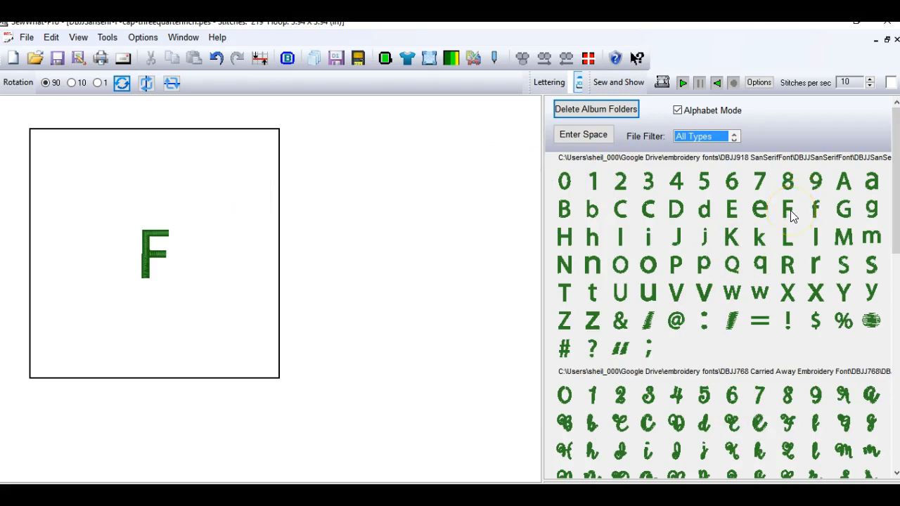
pyautogui.moveTo(814, 273)
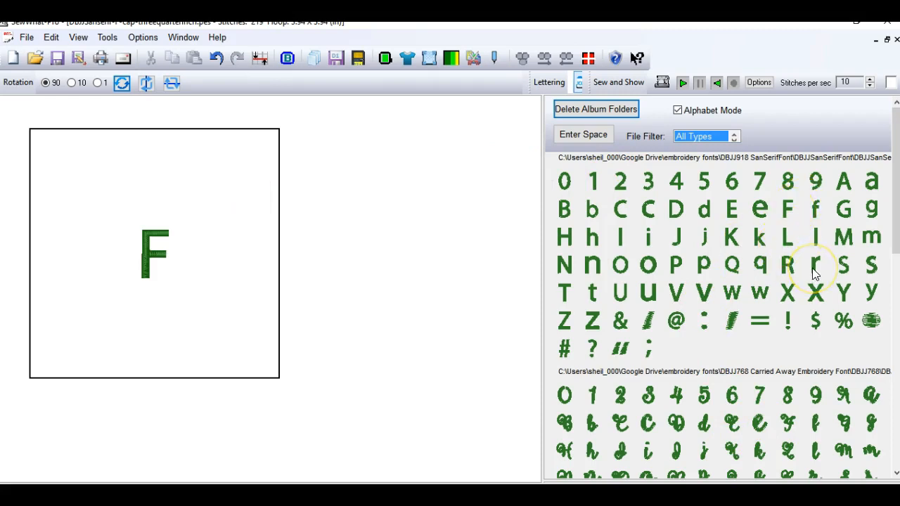
pyautogui.click(815, 264)
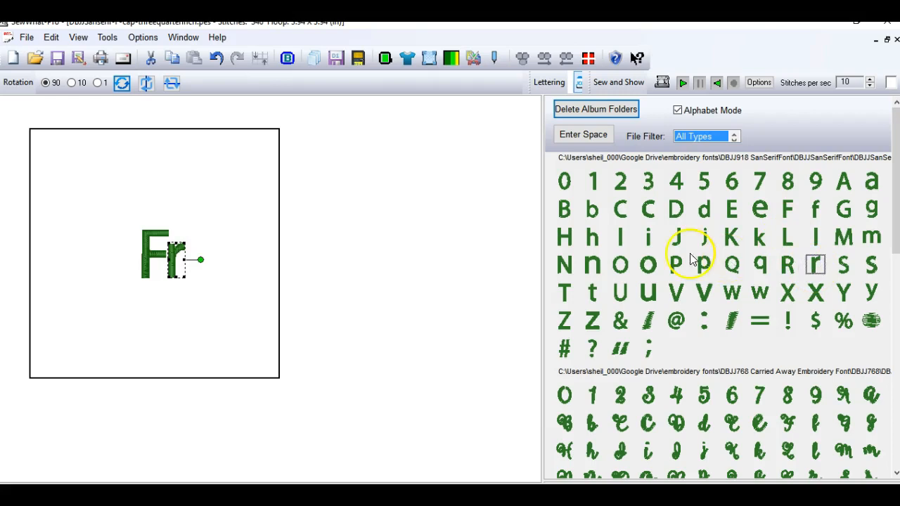
pyautogui.click(647, 237)
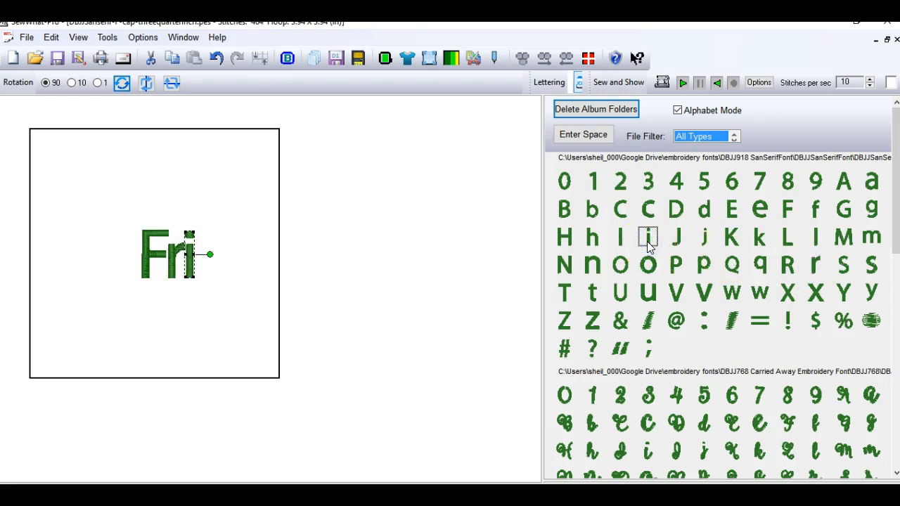
pyautogui.click(759, 208)
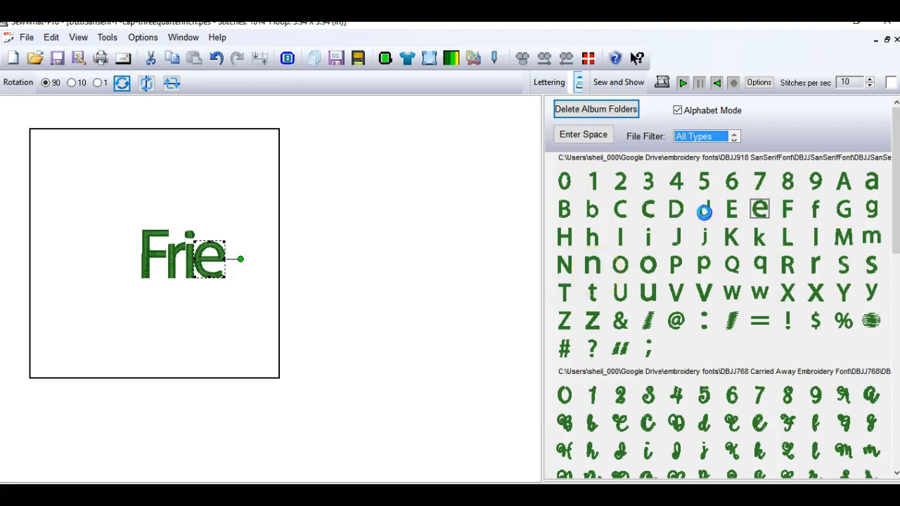
pyautogui.click(703, 208)
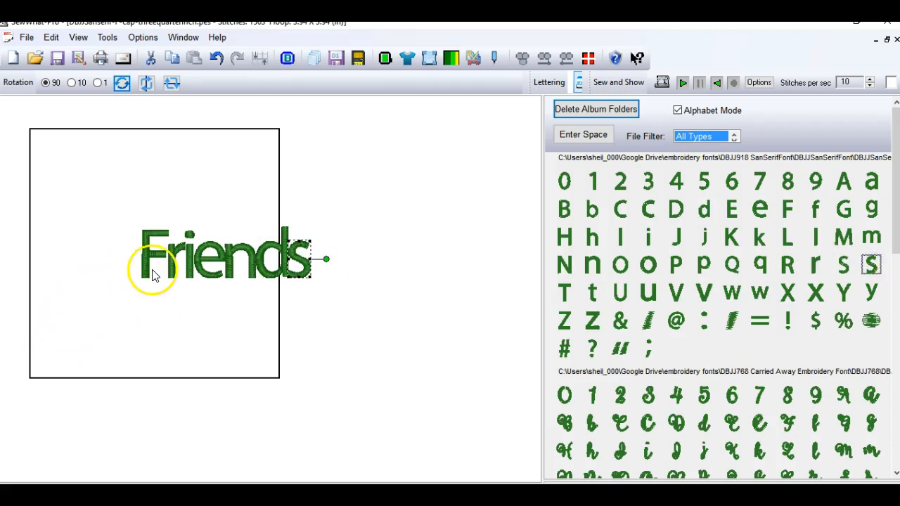
pyautogui.moveTo(450, 162)
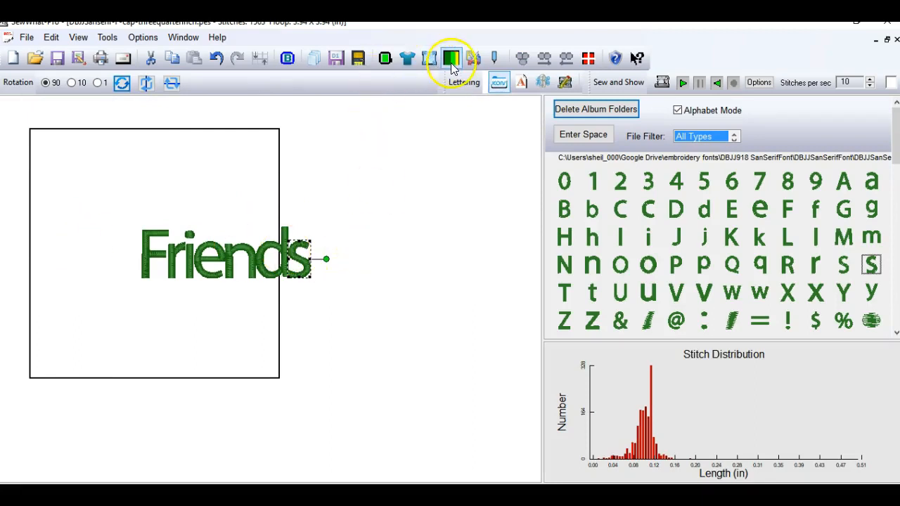
pyautogui.moveTo(385, 59)
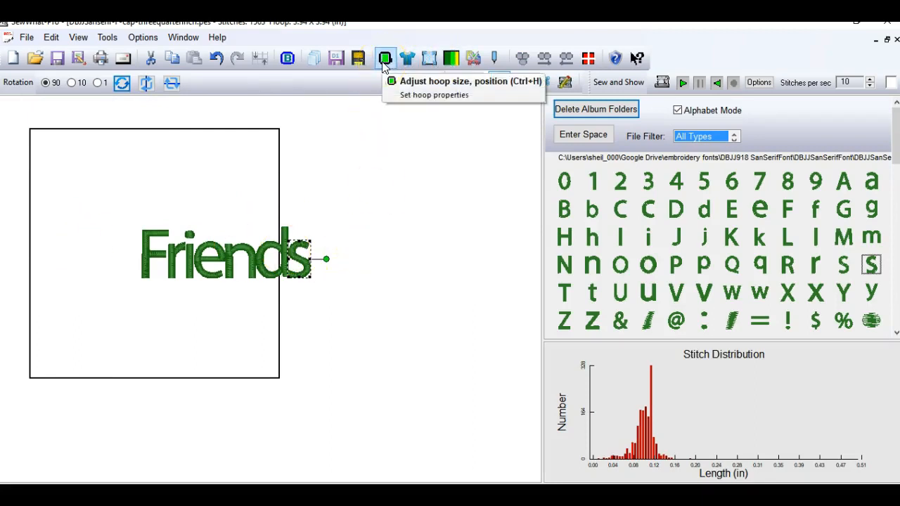
# Choose a larger hoop, join same-colour threads and show the project thread details
pyautogui.click(385, 59)
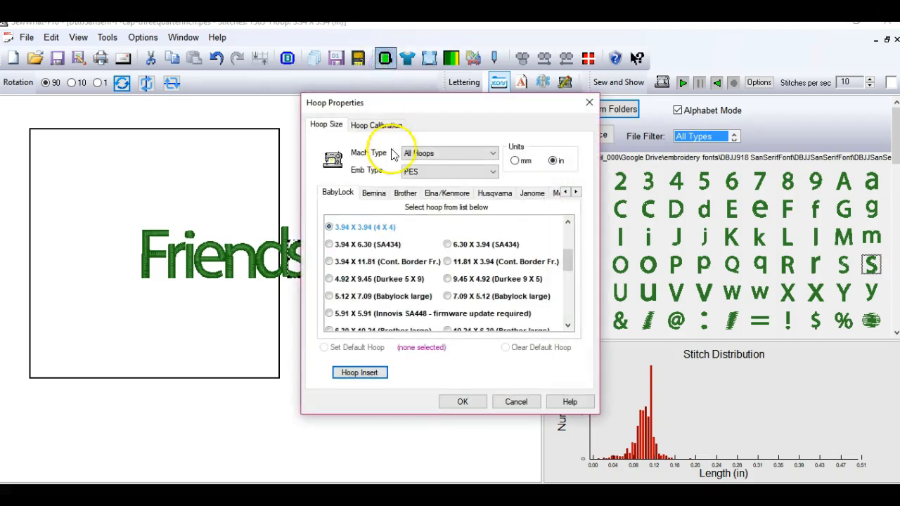
pyautogui.click(462, 402)
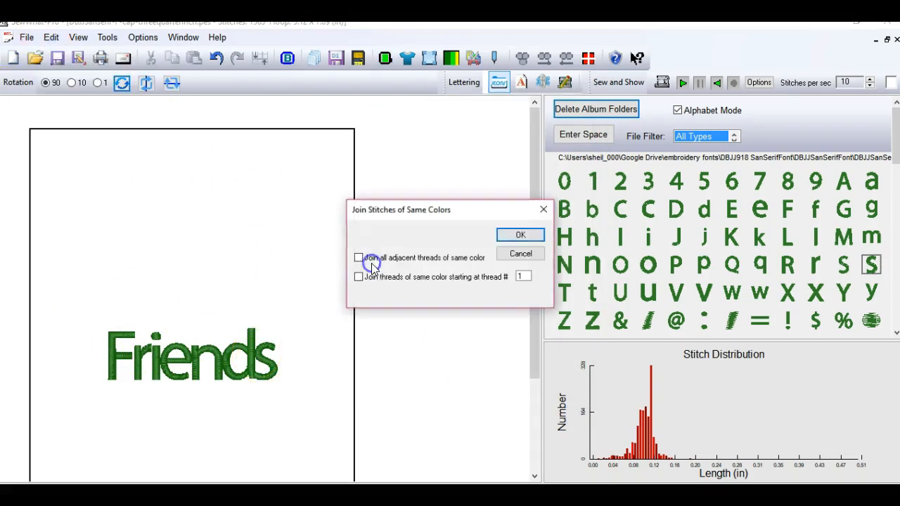
pyautogui.click(520, 233)
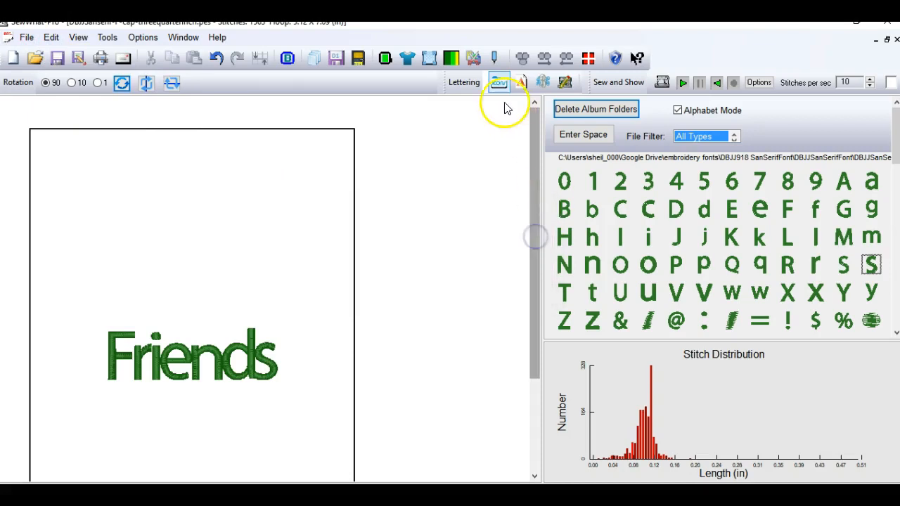
pyautogui.click(499, 81)
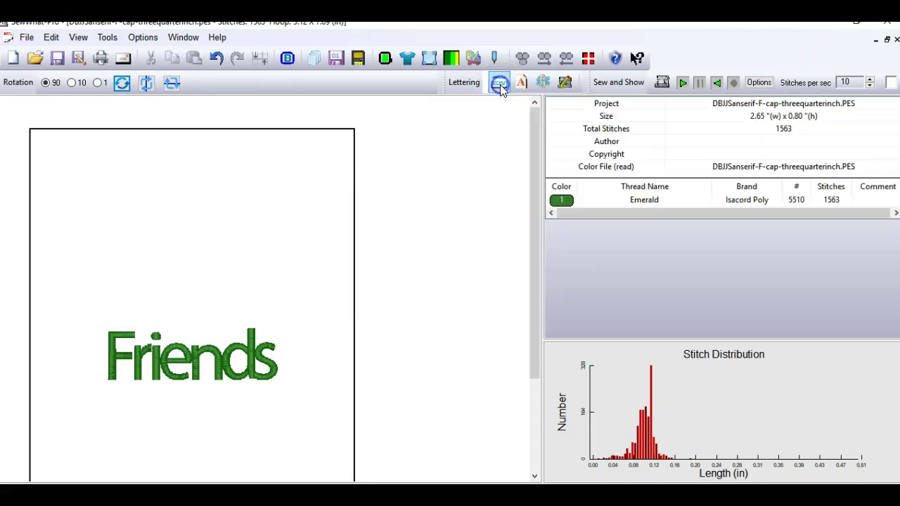
pyautogui.moveTo(619, 222)
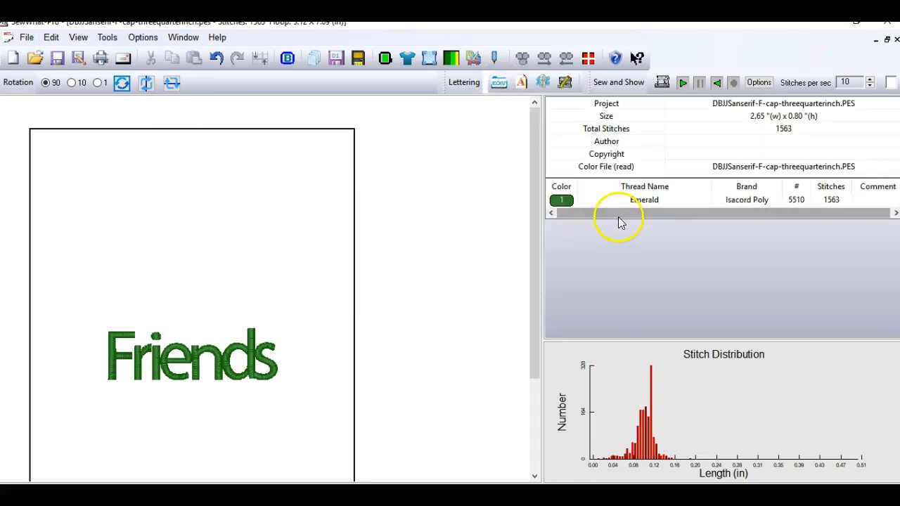
pyautogui.moveTo(658, 216)
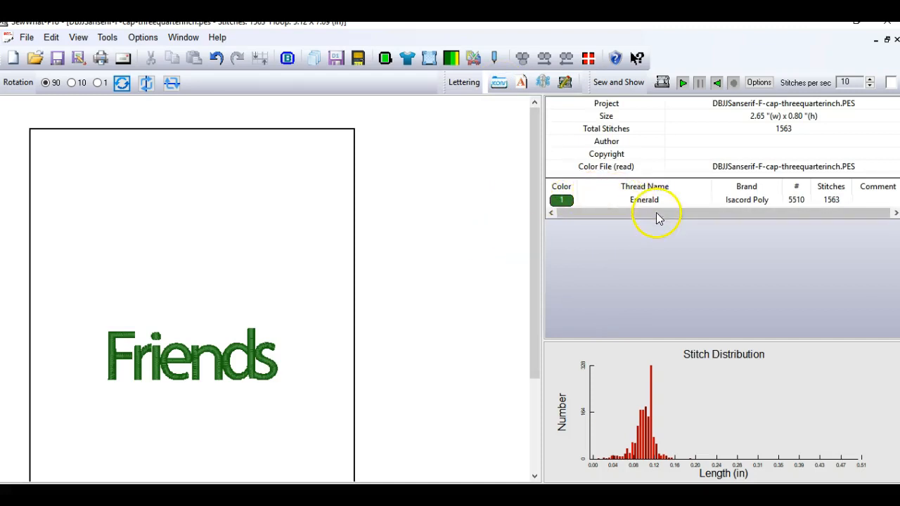
# Drag the Friends lettering higher up in the hoop
pyautogui.click(194, 354)
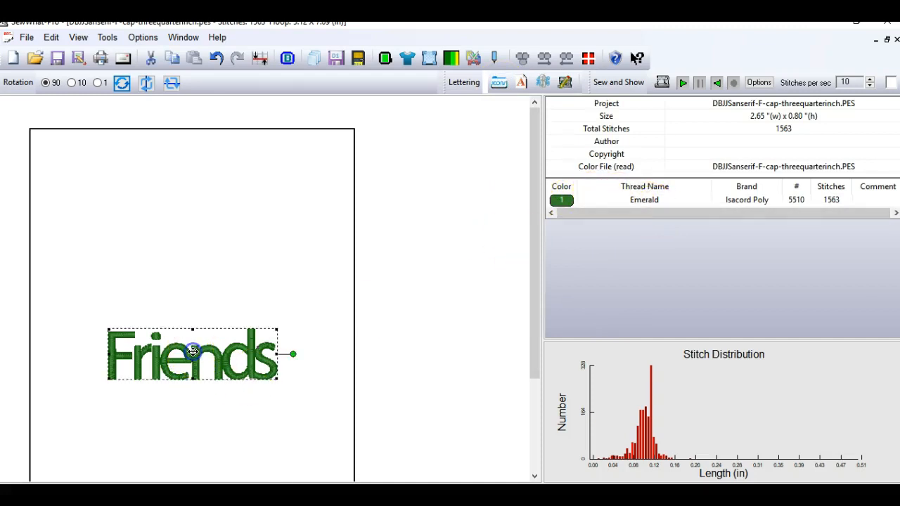
pyautogui.moveTo(194, 354); pyautogui.dragTo(214, 233)
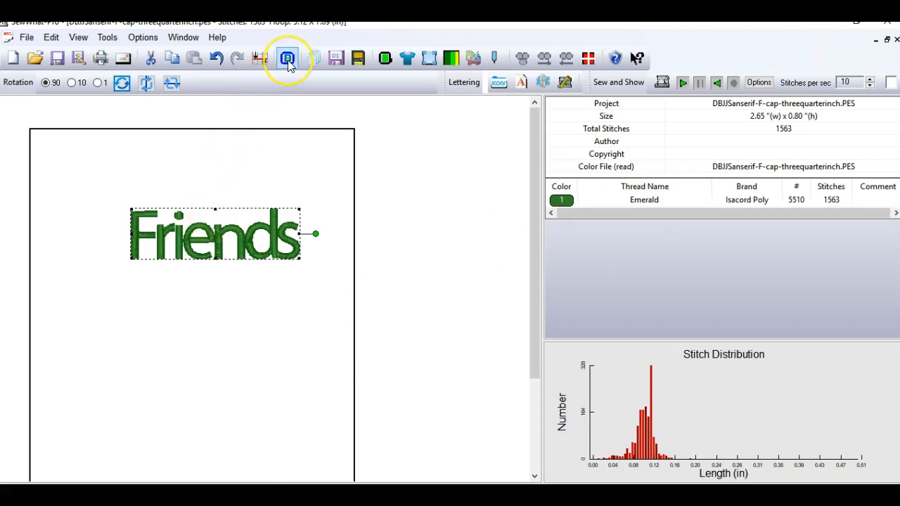
pyautogui.moveTo(287, 58)
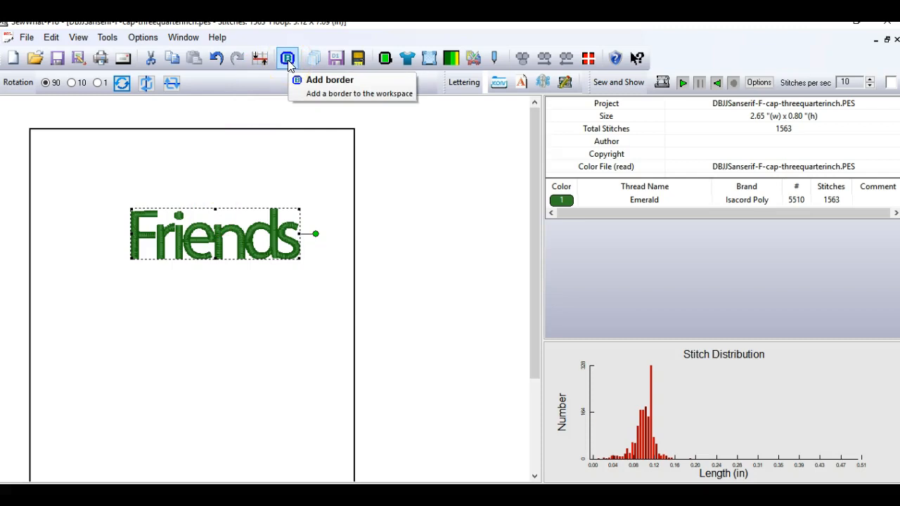
pyautogui.moveTo(569, 200)
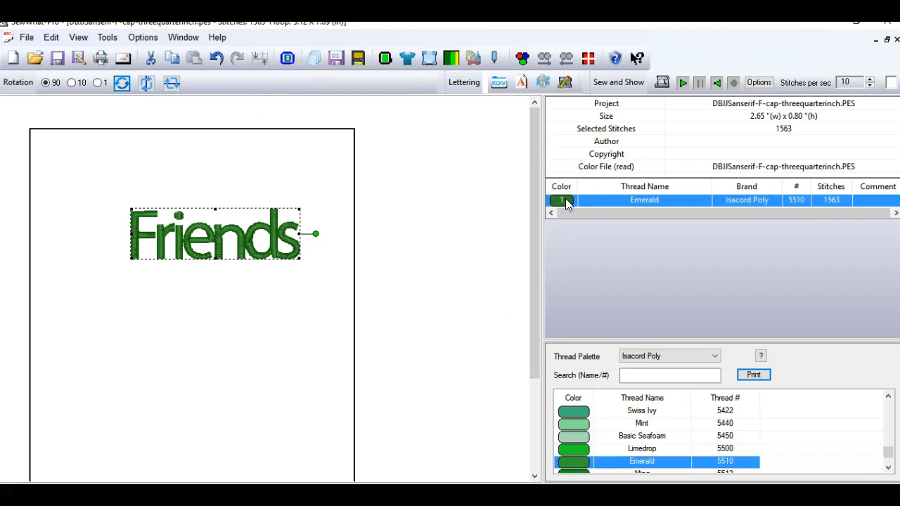
pyautogui.moveTo(286, 59)
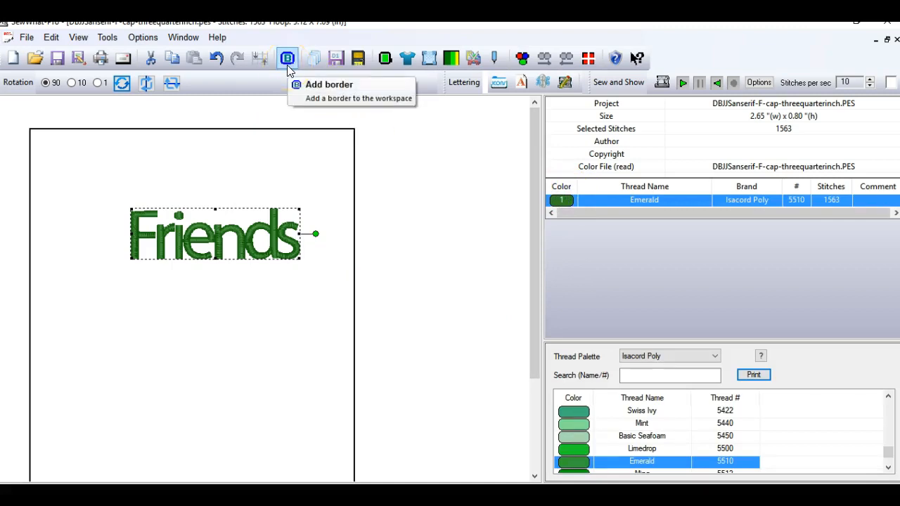
# Add an Auto Border with Bean Outline at 3 mm, adjusting the bean stitch length
pyautogui.click(286, 58)
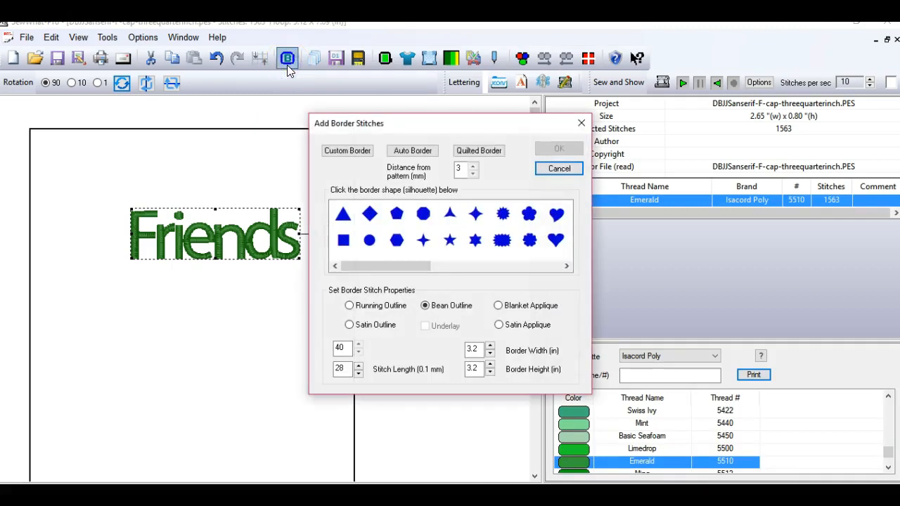
pyautogui.moveTo(396, 177)
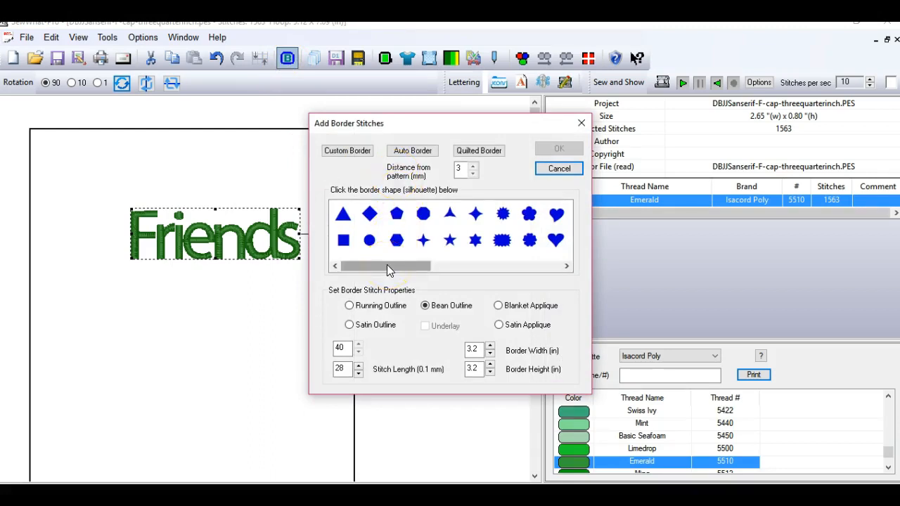
pyautogui.moveTo(627, 204)
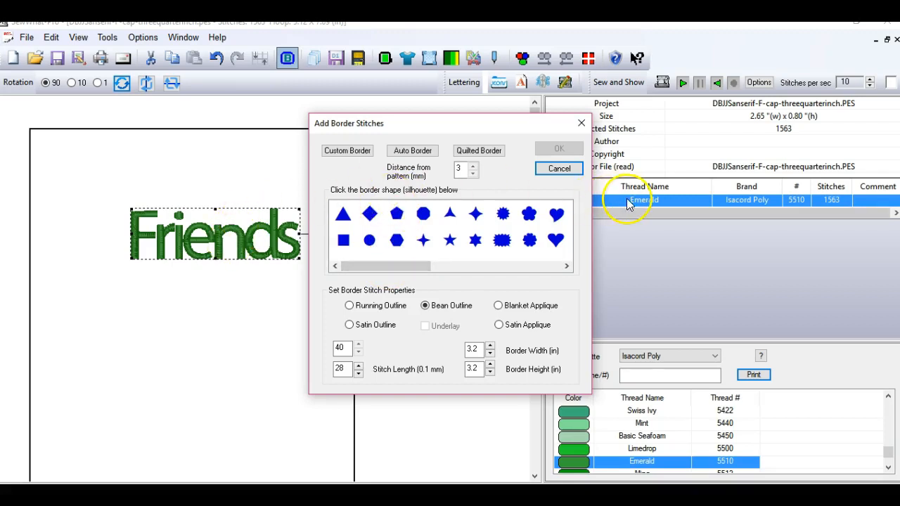
pyautogui.moveTo(294, 73)
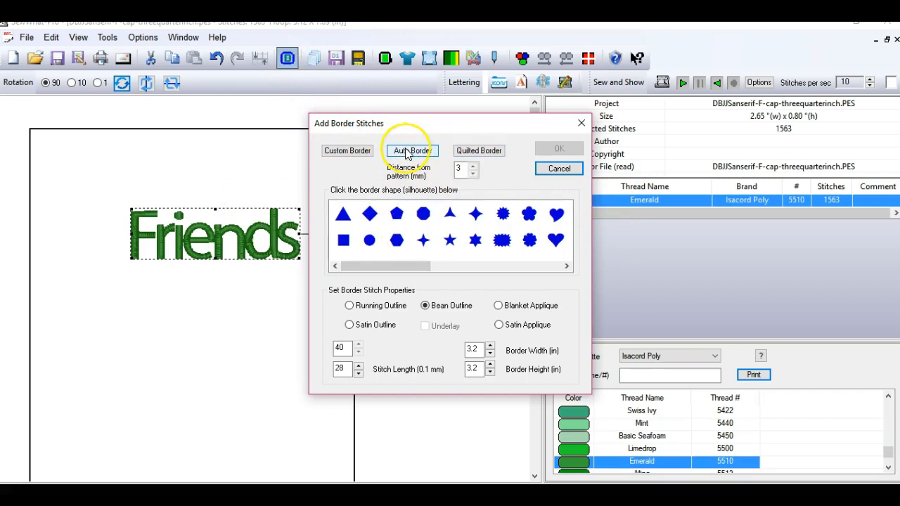
pyautogui.moveTo(412, 150)
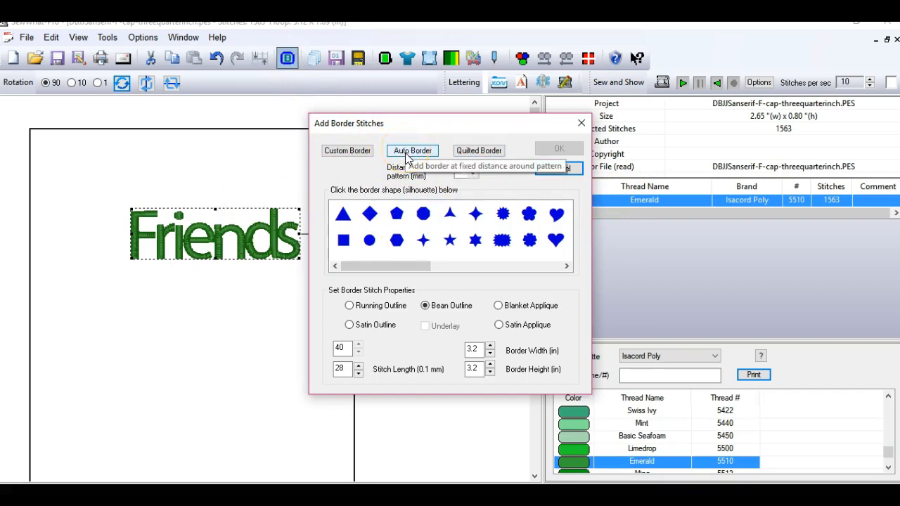
pyautogui.click(412, 150)
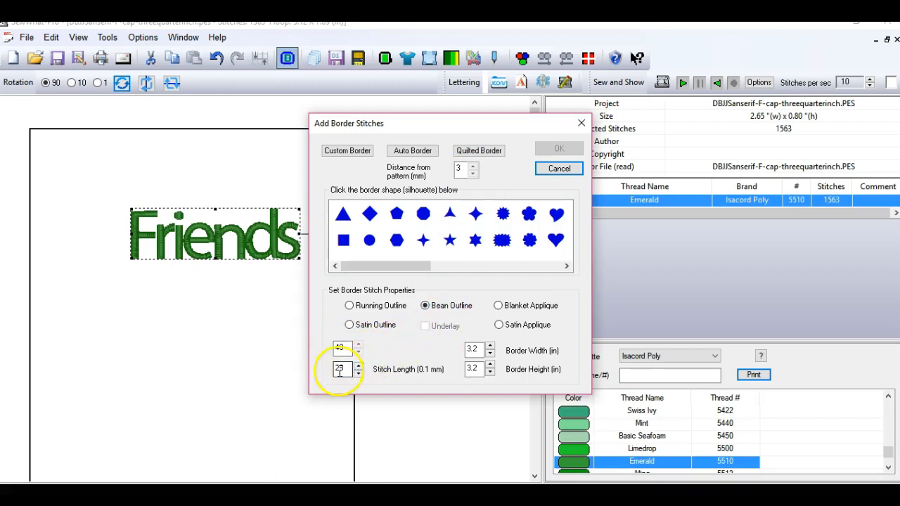
pyautogui.click(340, 368)
pyautogui.write('28')
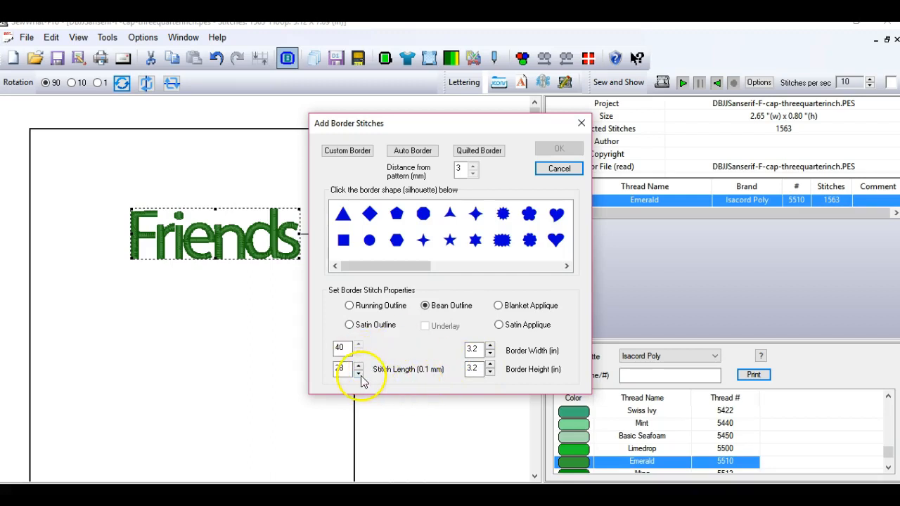
pyautogui.moveTo(414, 150)
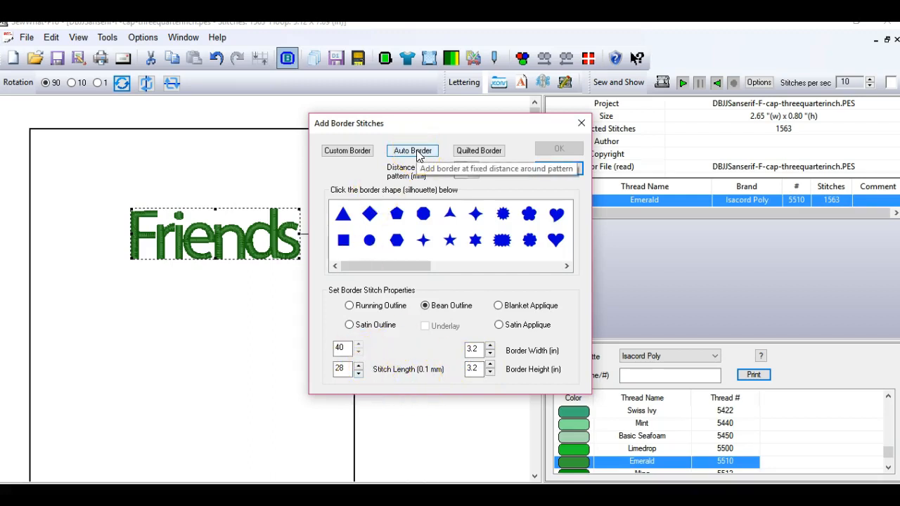
pyautogui.click(412, 150)
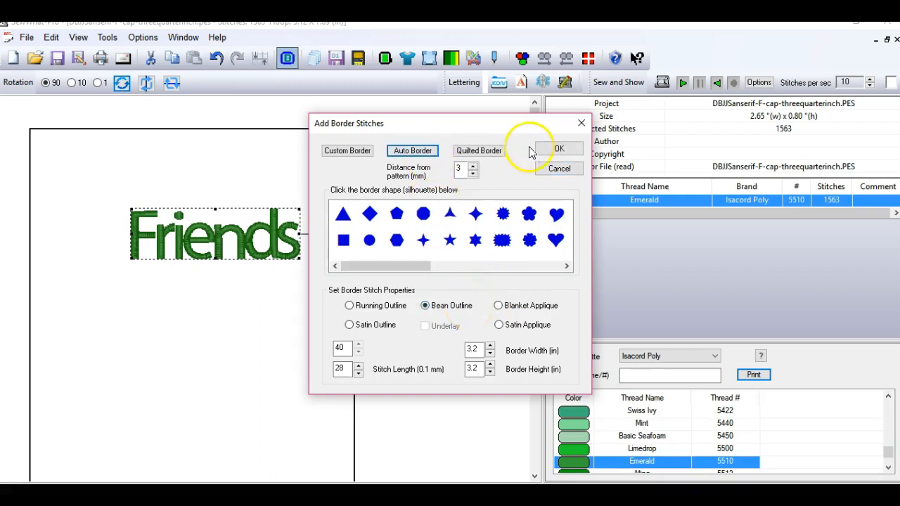
pyautogui.click(559, 149)
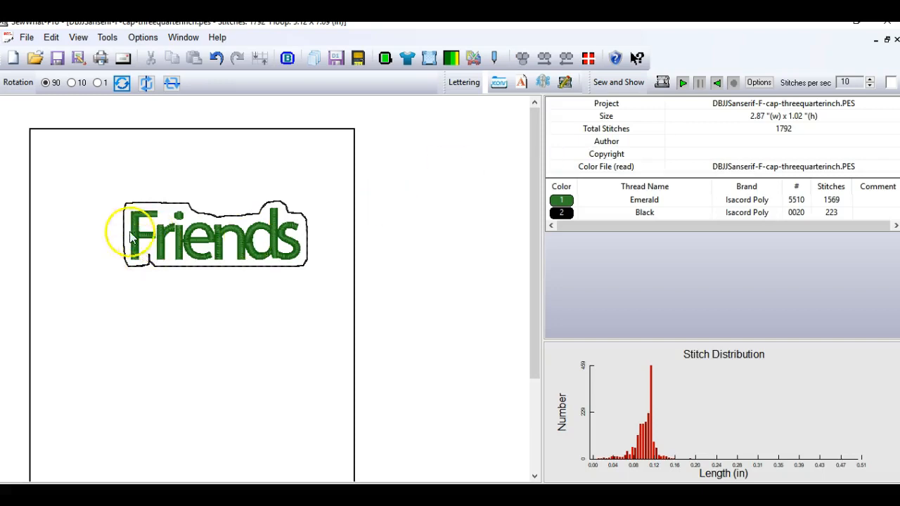
pyautogui.moveTo(415, 270)
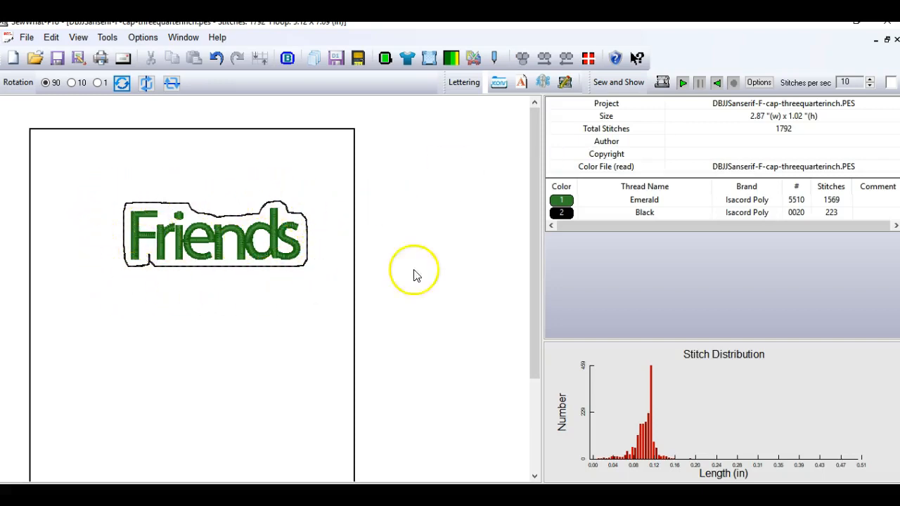
pyautogui.moveTo(134, 269)
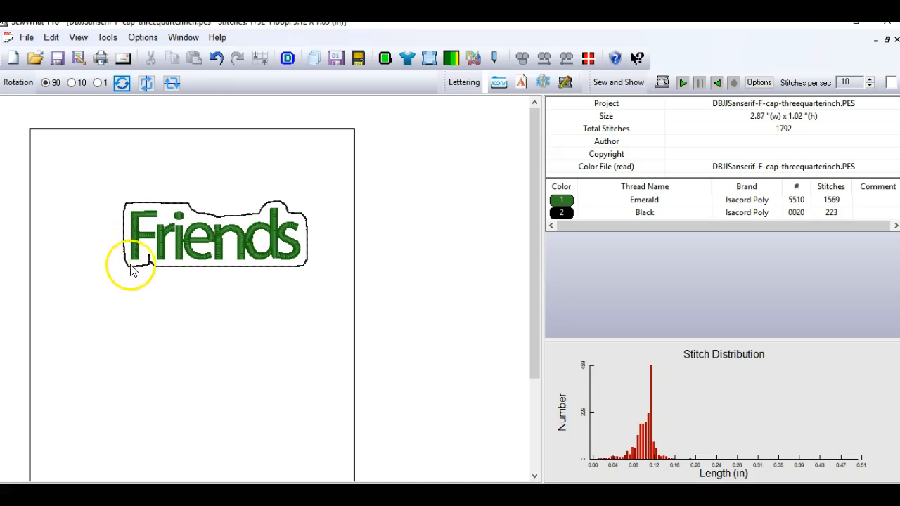
pyautogui.moveTo(252, 208)
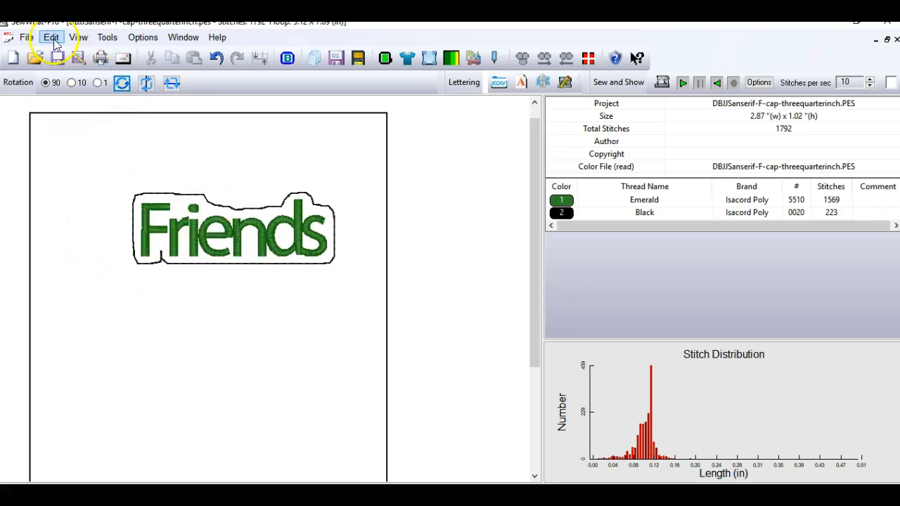
# Enter pattern-splitting edit mode and choose Split at Stitch
pyautogui.click(50, 37)
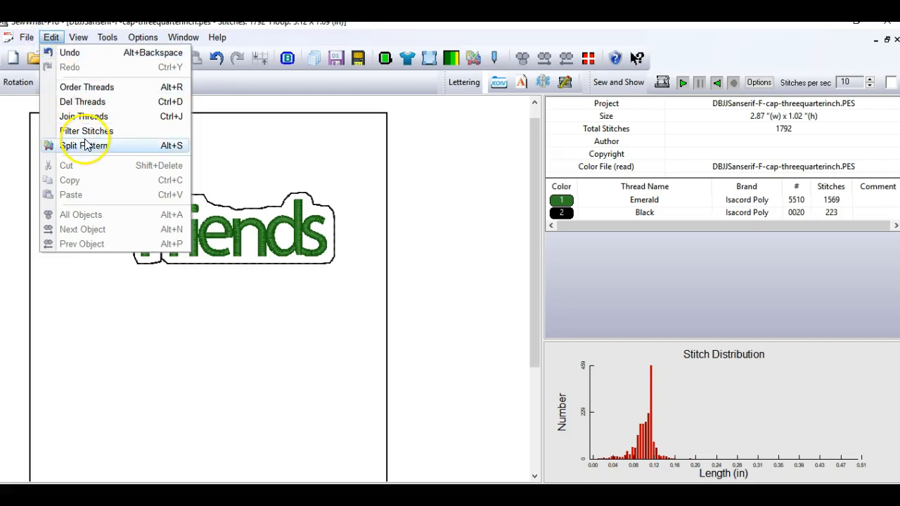
pyautogui.click(87, 144)
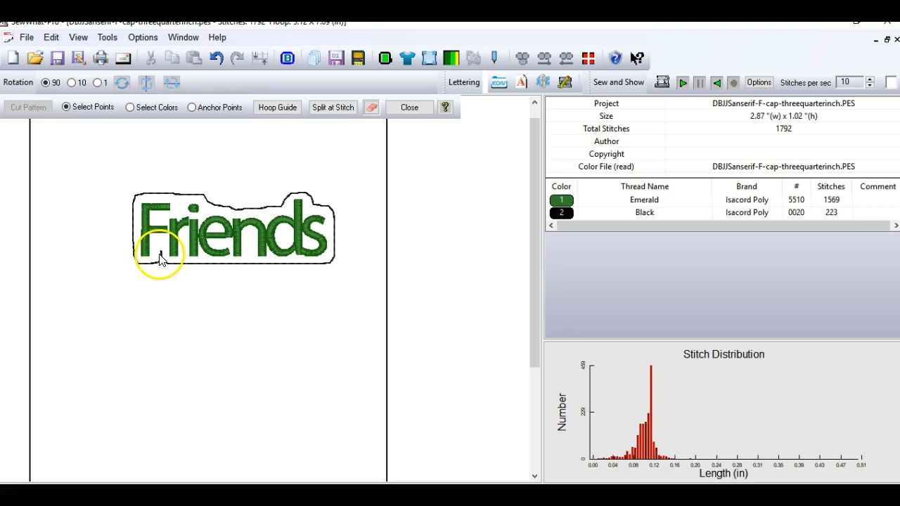
pyautogui.moveTo(163, 264)
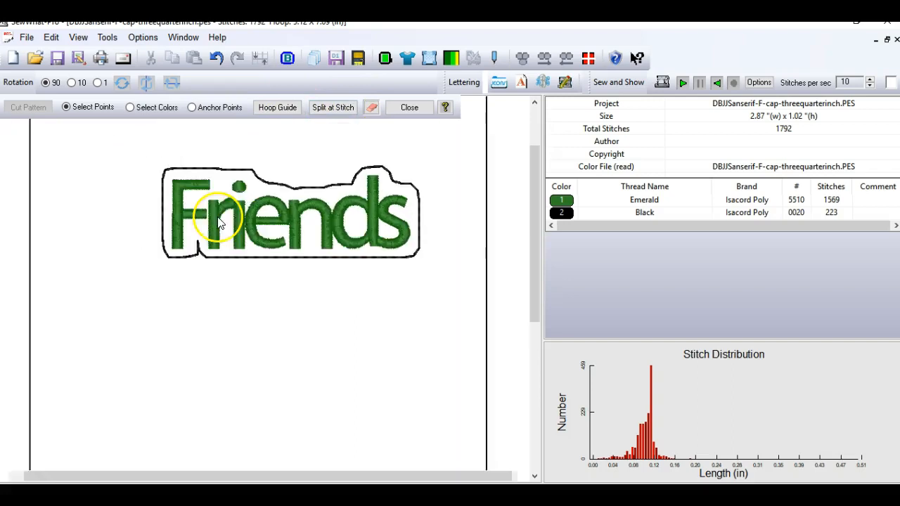
pyautogui.moveTo(331, 107)
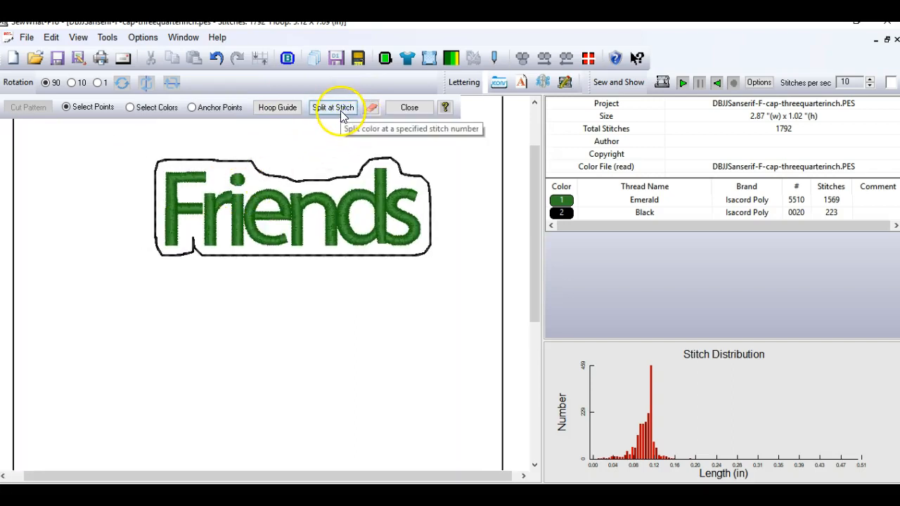
pyautogui.click(335, 107)
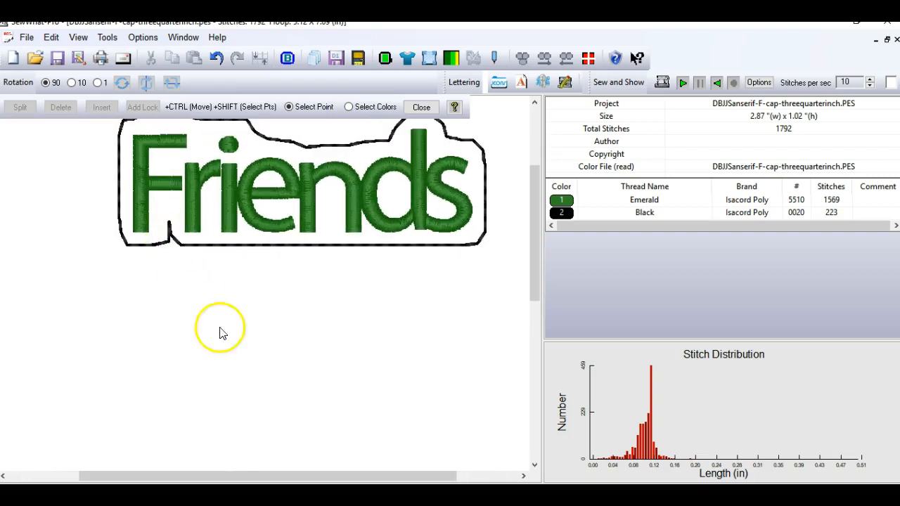
# Delete stitches along the bottom border down to 1787 total, then leave split mode
pyautogui.click(78, 37)
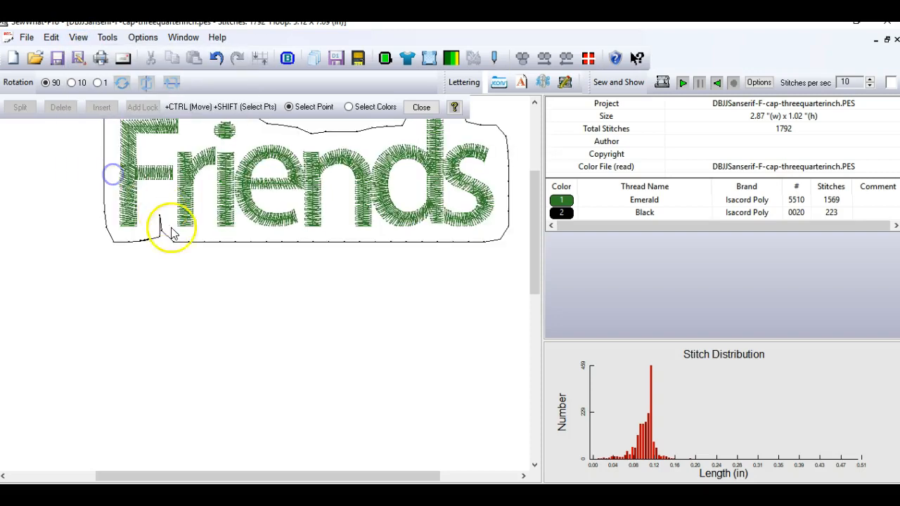
pyautogui.moveTo(160, 222)
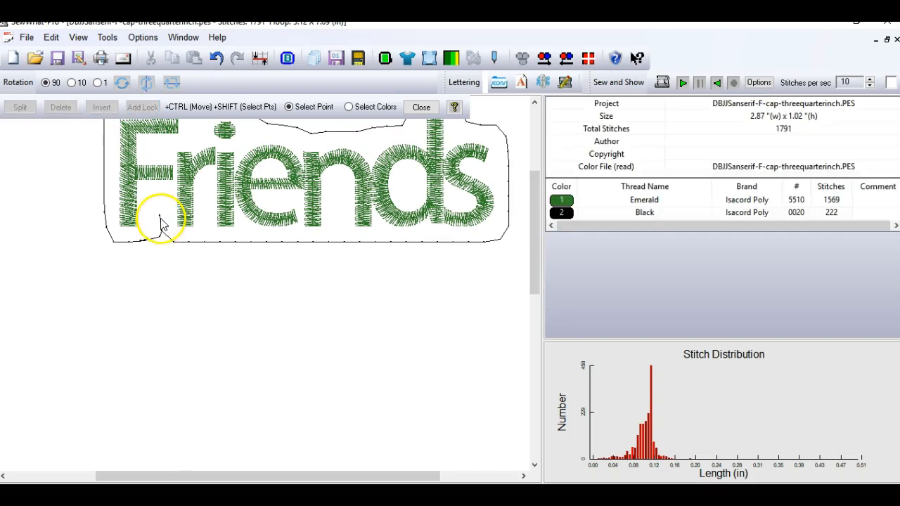
pyautogui.click(160, 218)
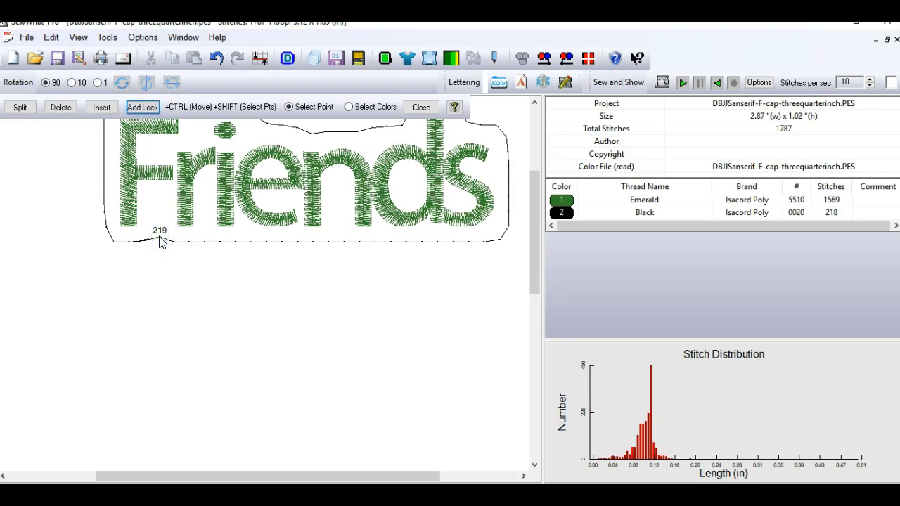
pyautogui.click(160, 237)
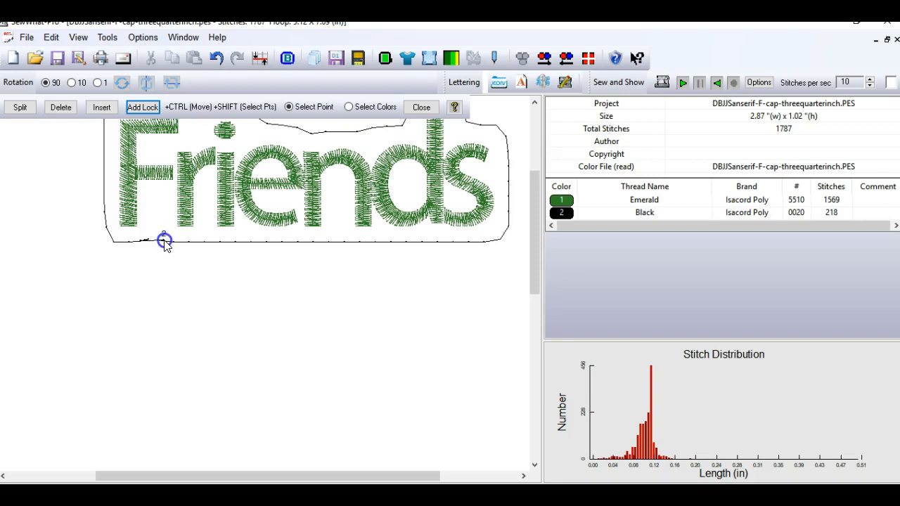
pyautogui.moveTo(386, 109)
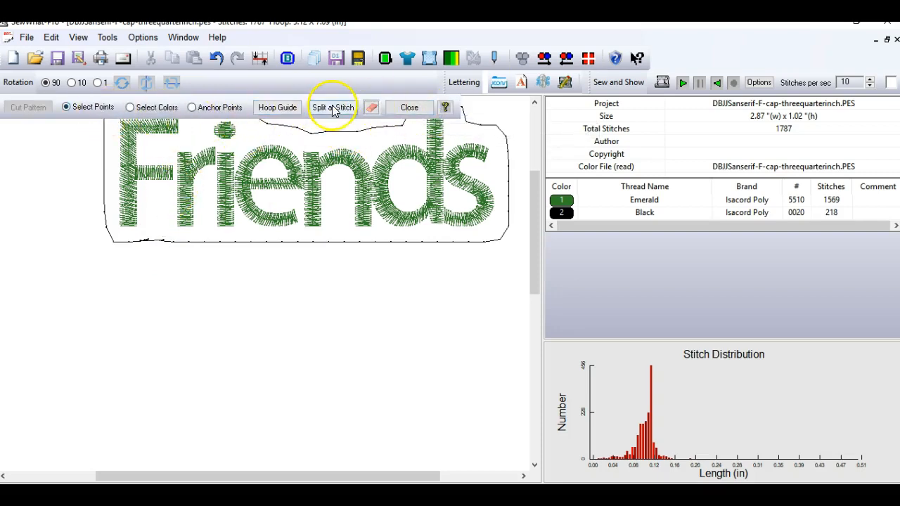
pyautogui.click(331, 107)
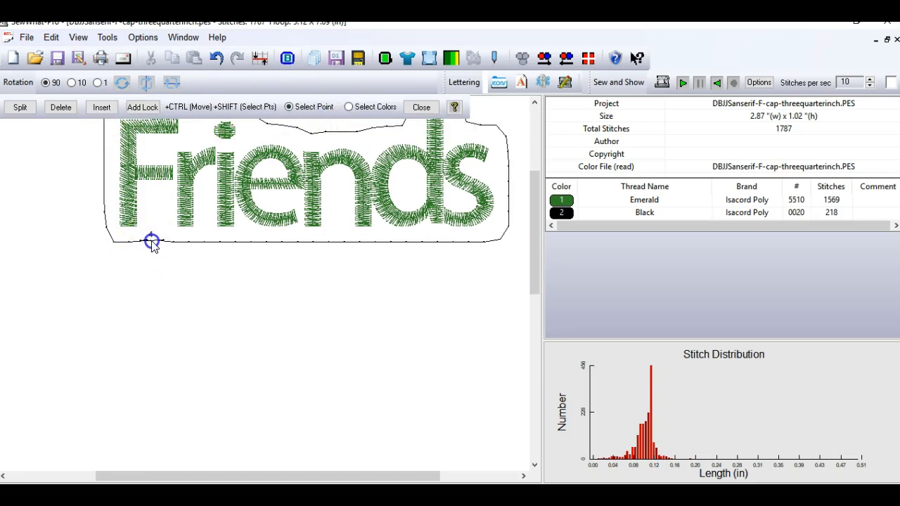
pyautogui.moveTo(158, 241)
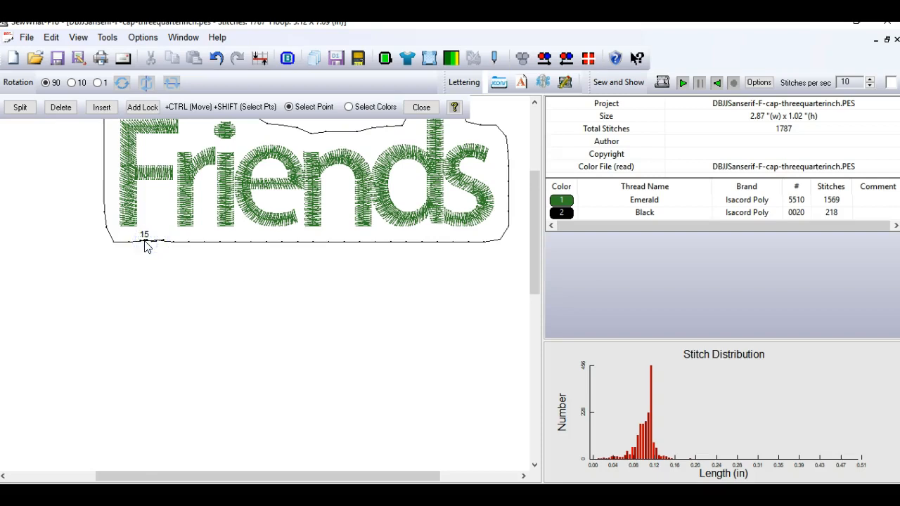
pyautogui.click(149, 242)
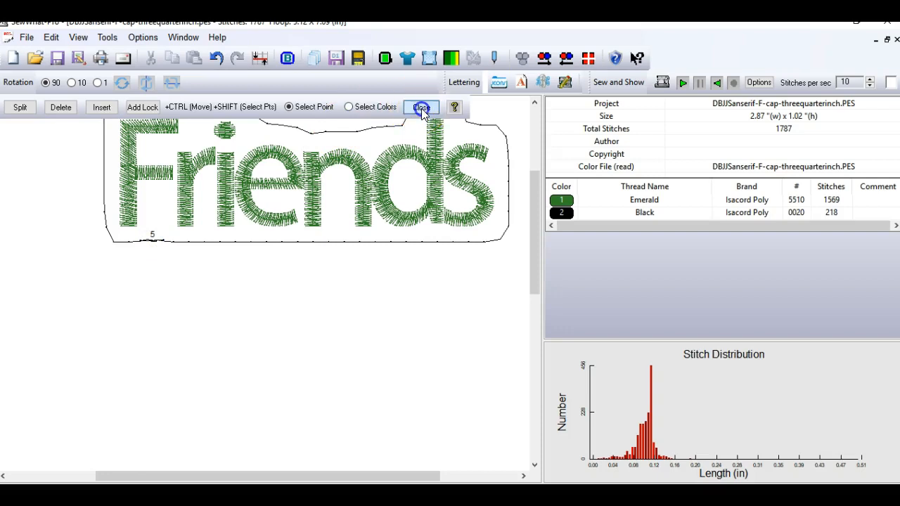
pyautogui.click(420, 107)
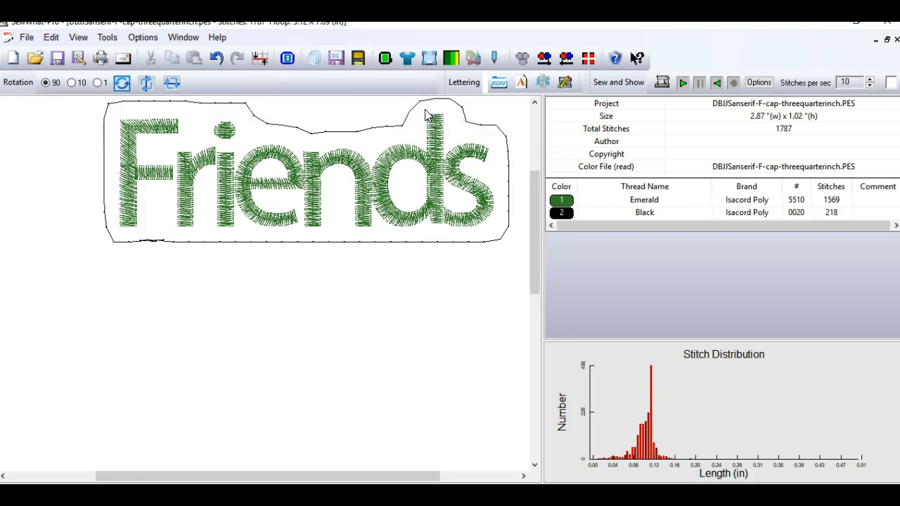
# Toggle jump-stitch display off via View and reopen the colour-splitting tools
pyautogui.click(79, 36)
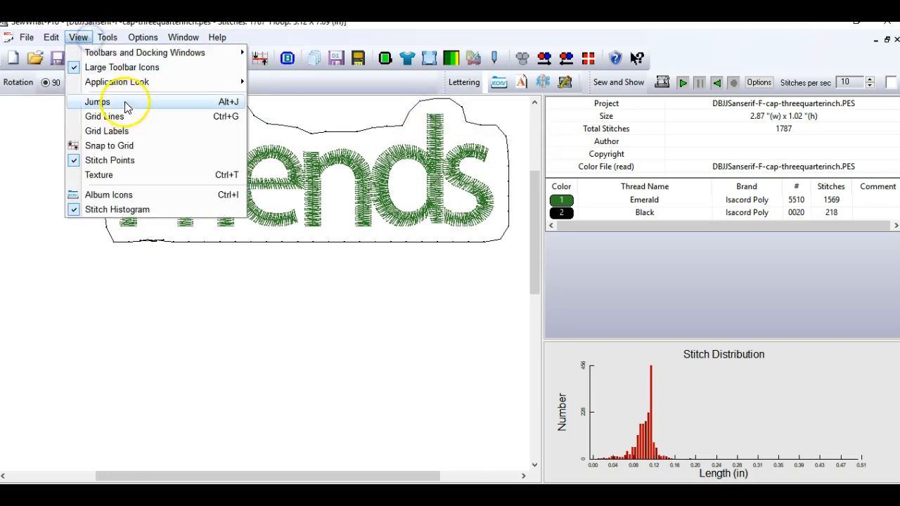
pyautogui.click(95, 102)
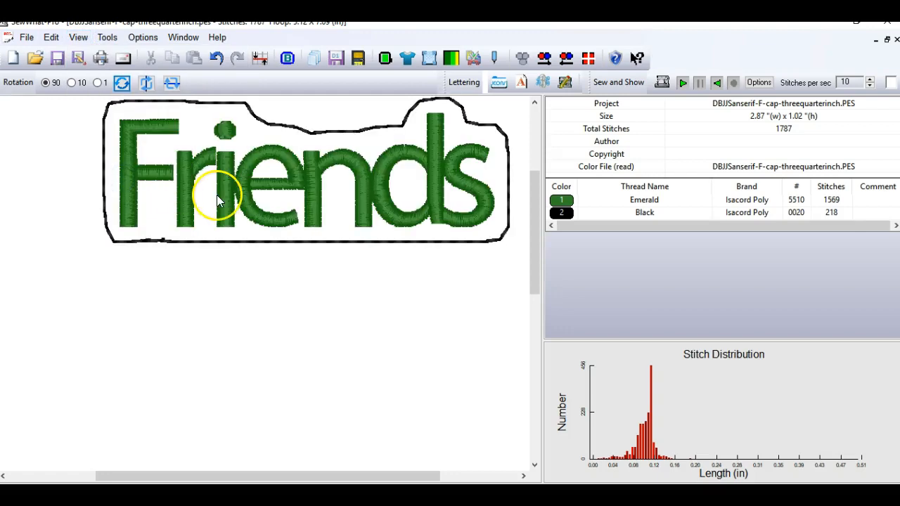
pyautogui.moveTo(166, 245)
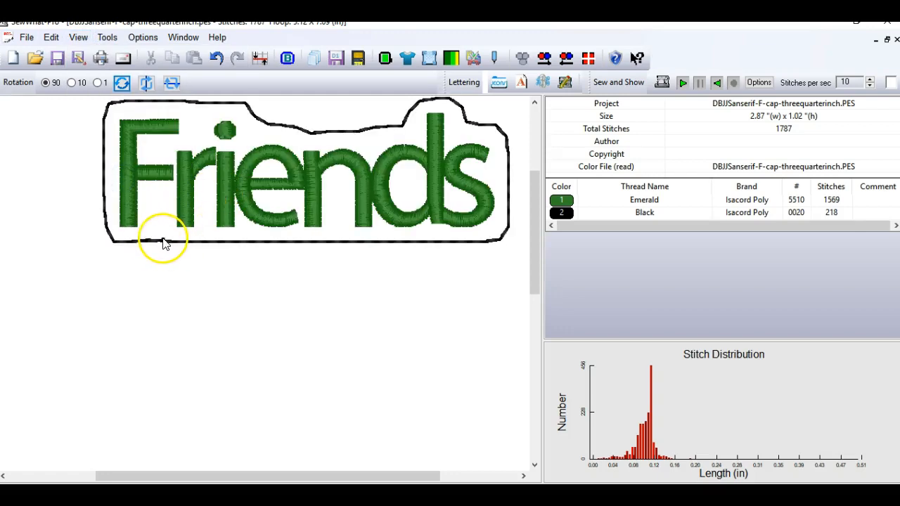
pyautogui.click(51, 37)
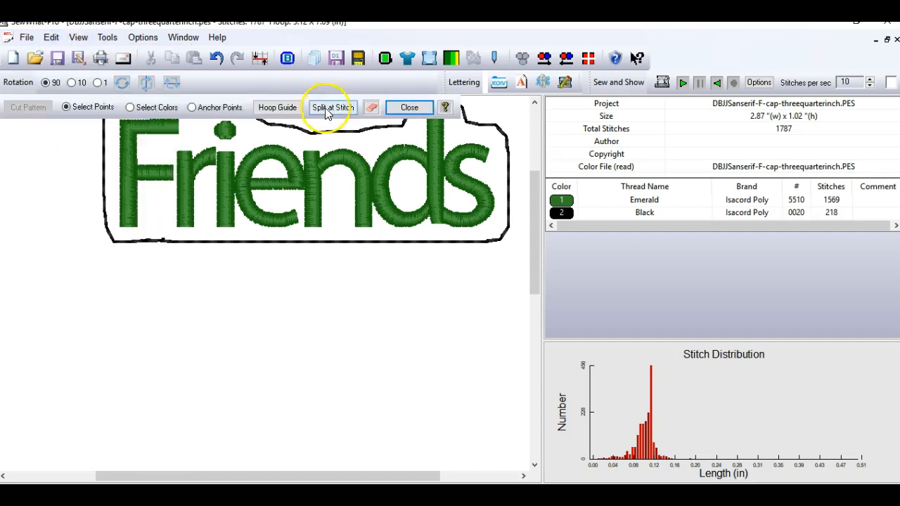
# Inspect stitches on the bottom border in Split at Stitch, then close without splitting
pyautogui.click(329, 107)
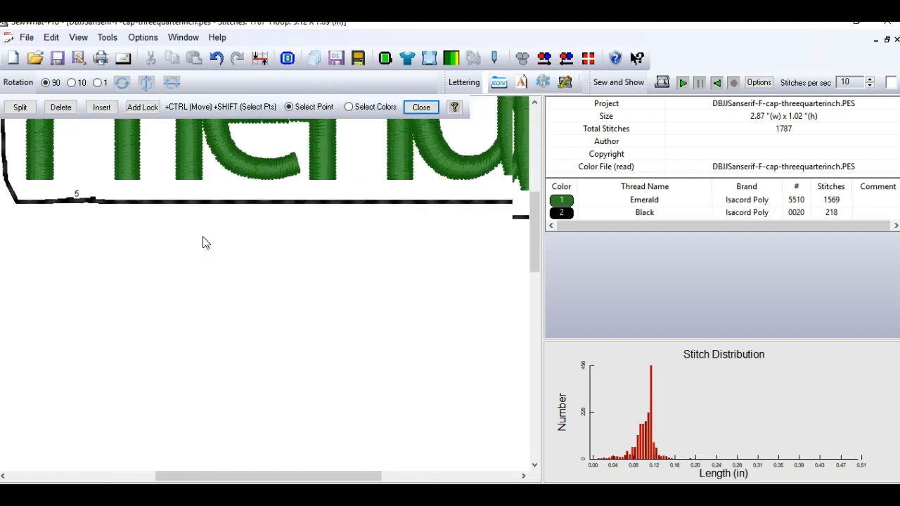
pyautogui.click(92, 204)
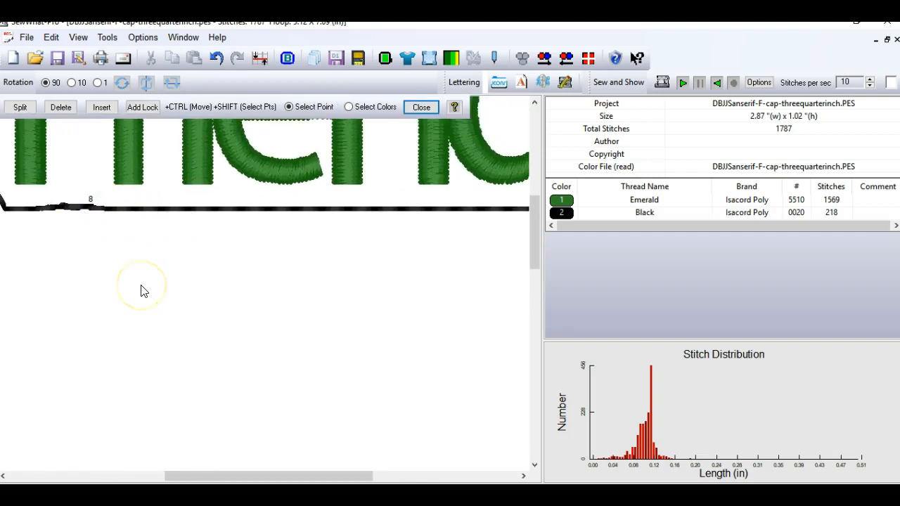
pyautogui.moveTo(99, 211)
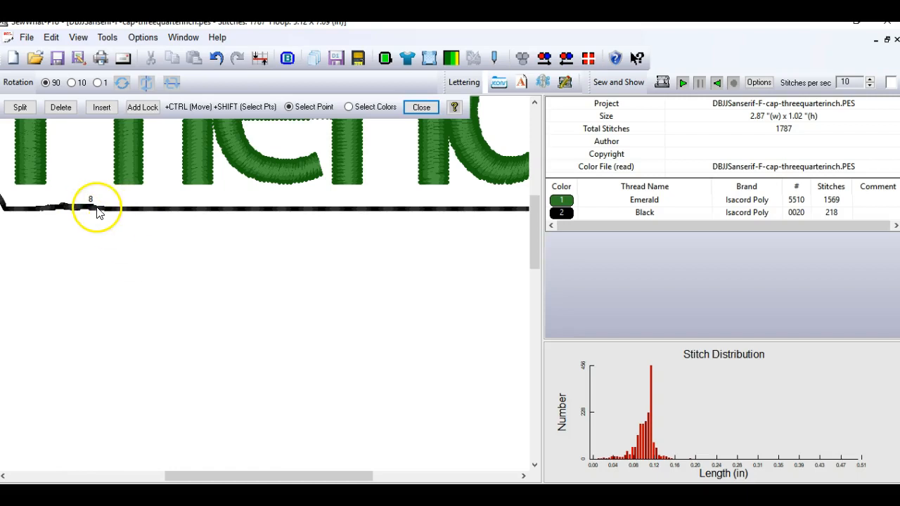
pyautogui.click(101, 210)
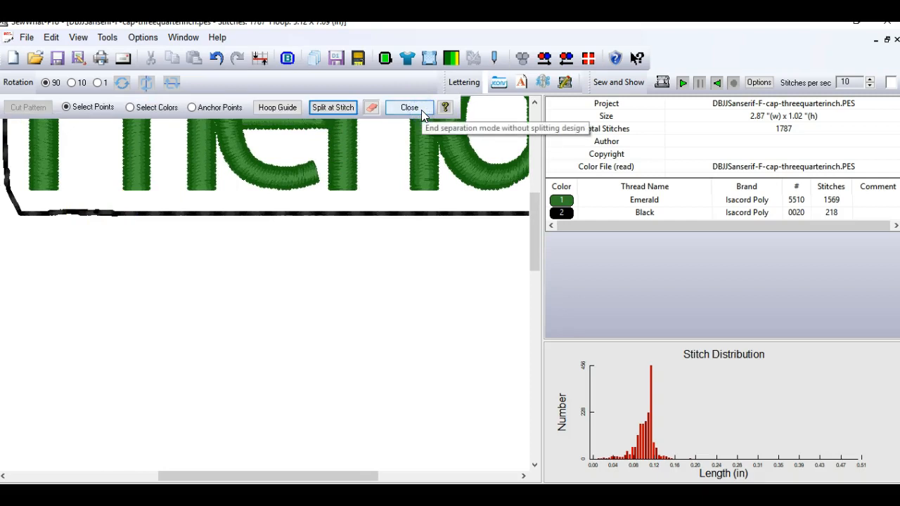
pyautogui.click(409, 107)
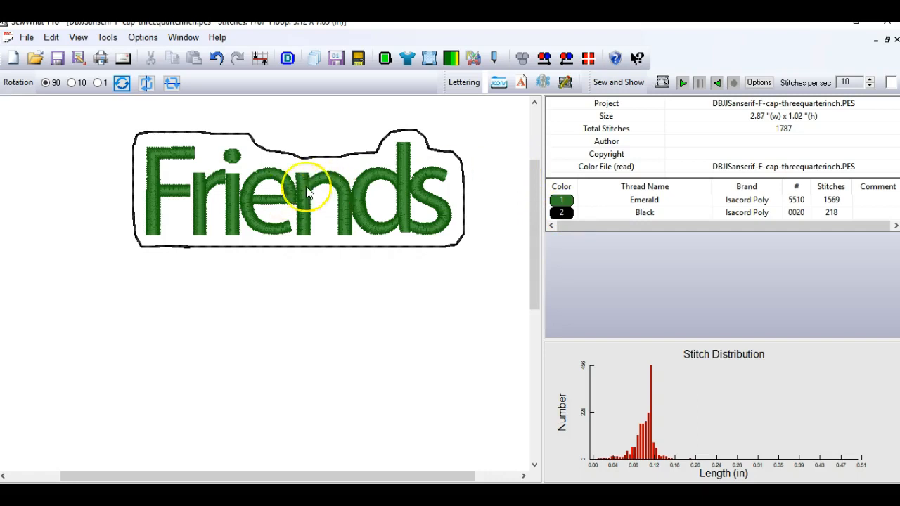
pyautogui.moveTo(305, 163)
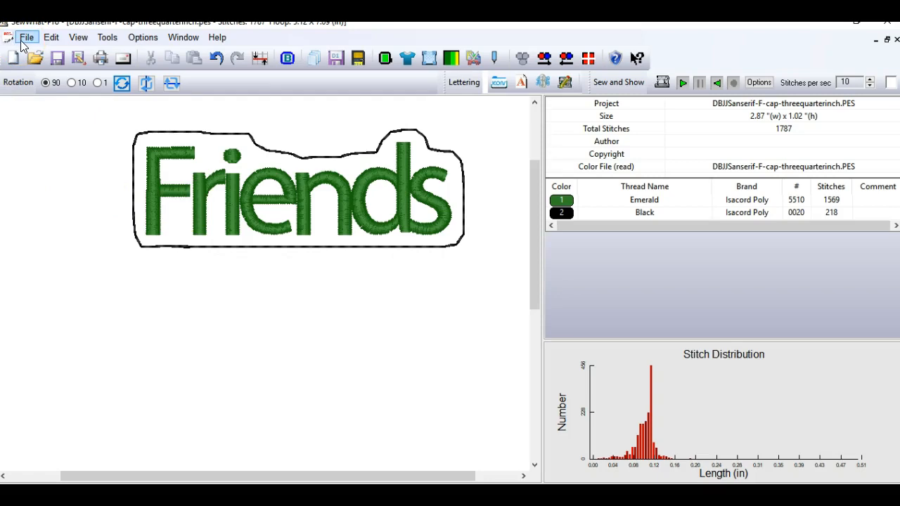
# Start File > Merge and move up two folder levels from three quarter inch
pyautogui.click(26, 37)
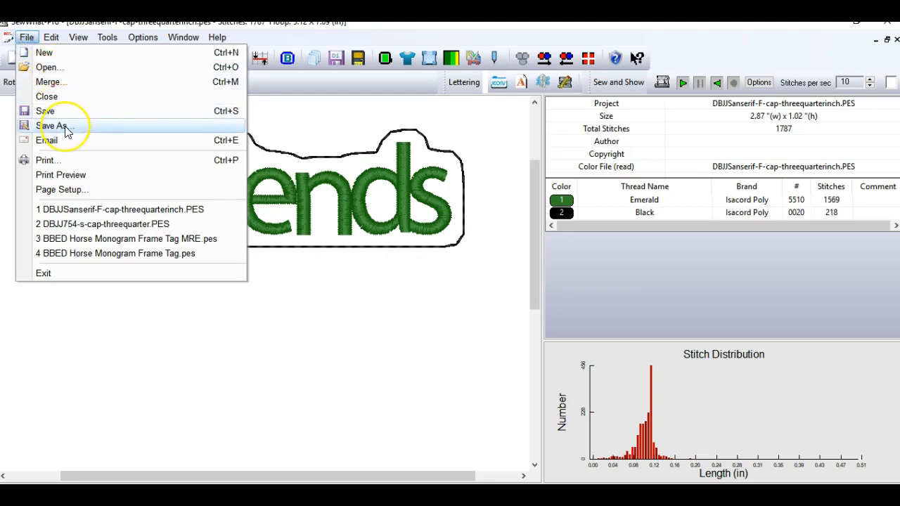
pyautogui.moveTo(59, 82)
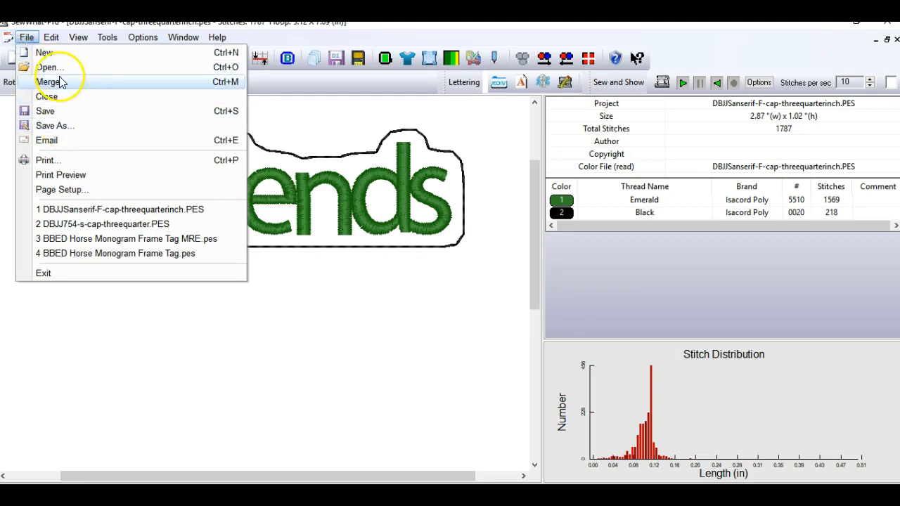
pyautogui.click(48, 67)
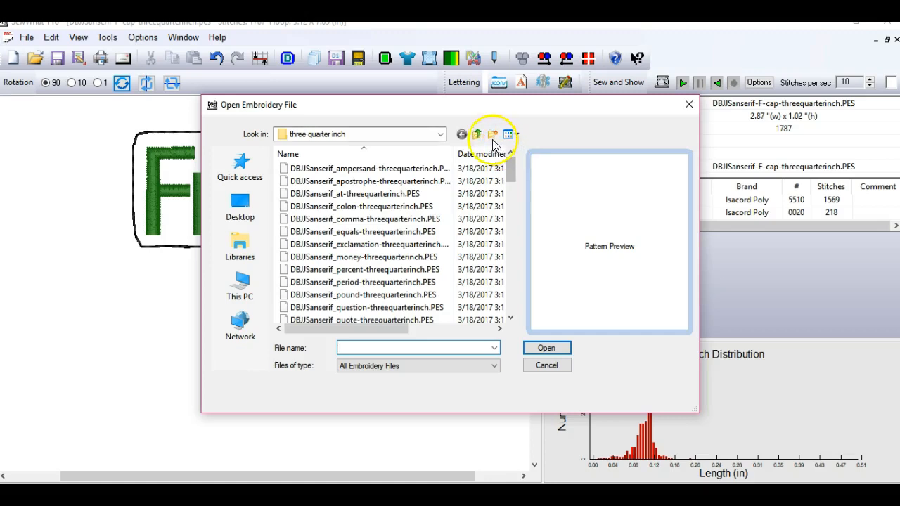
pyautogui.click(477, 135)
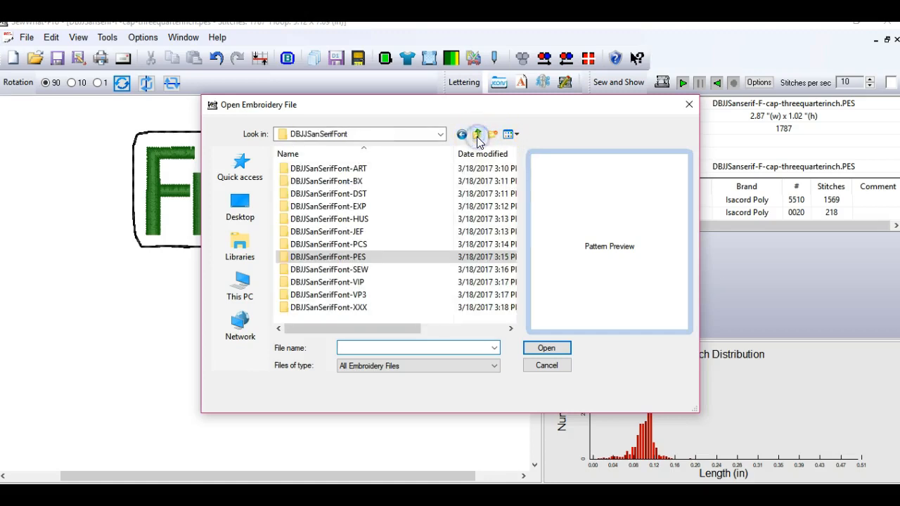
pyautogui.click(478, 135)
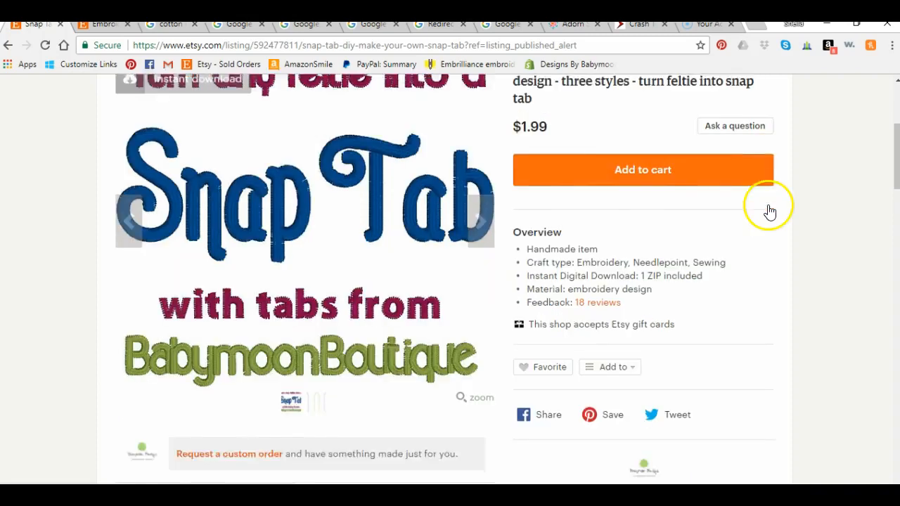
# Browse the Etsy listing images of the pointed, rounded and square tab styles
pyautogui.scroll(3)
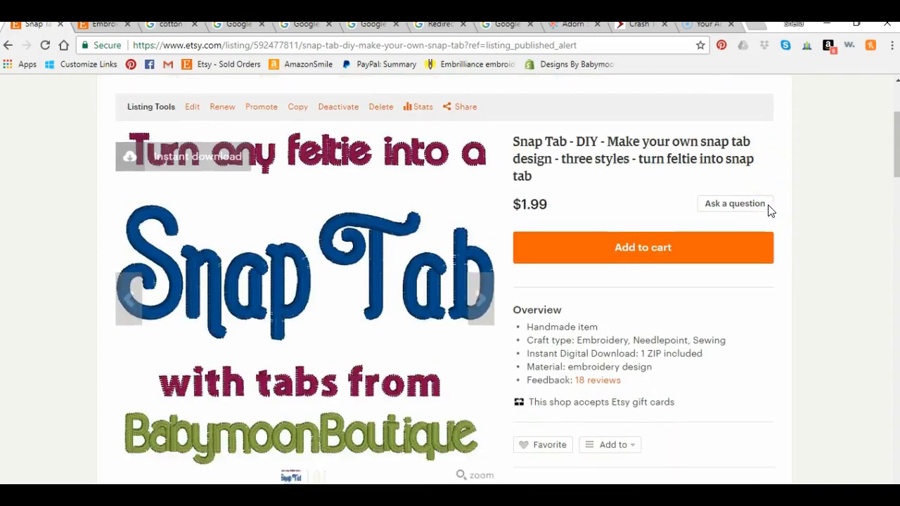
pyautogui.scroll(-3)
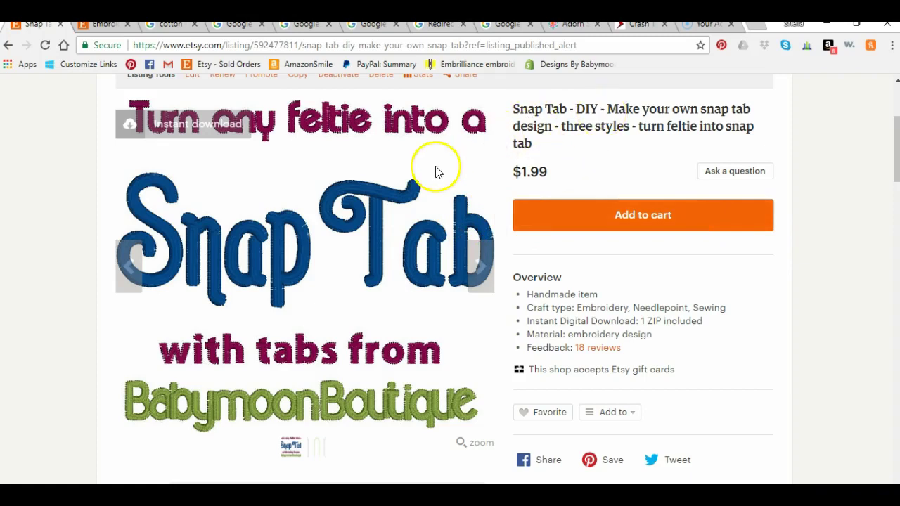
pyautogui.click(481, 265)
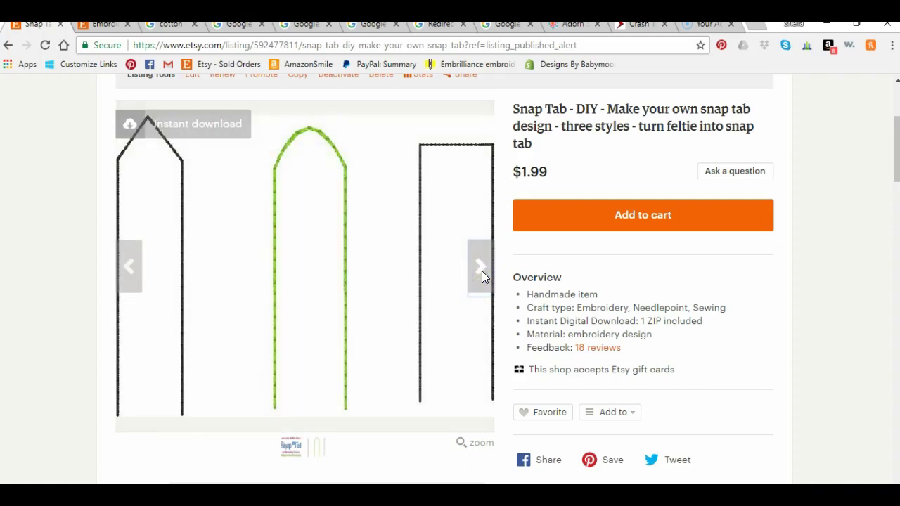
pyautogui.moveTo(106, 169)
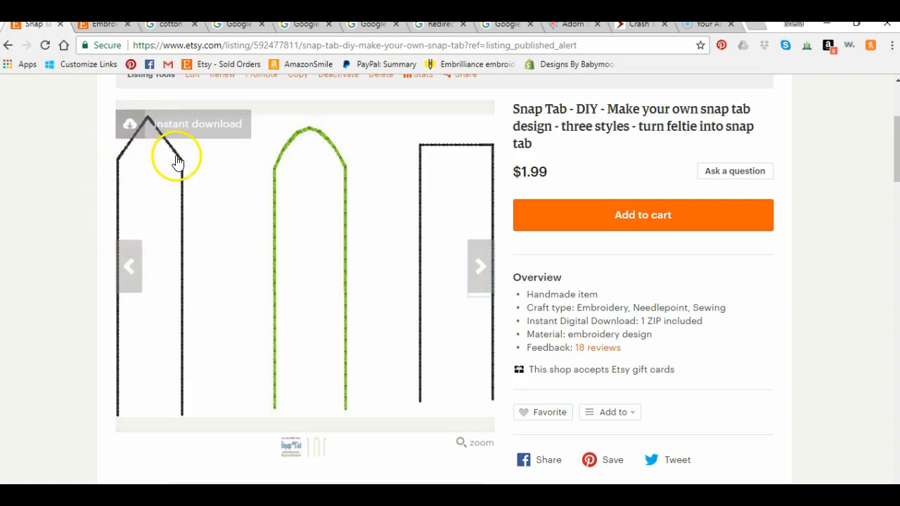
pyautogui.moveTo(189, 166)
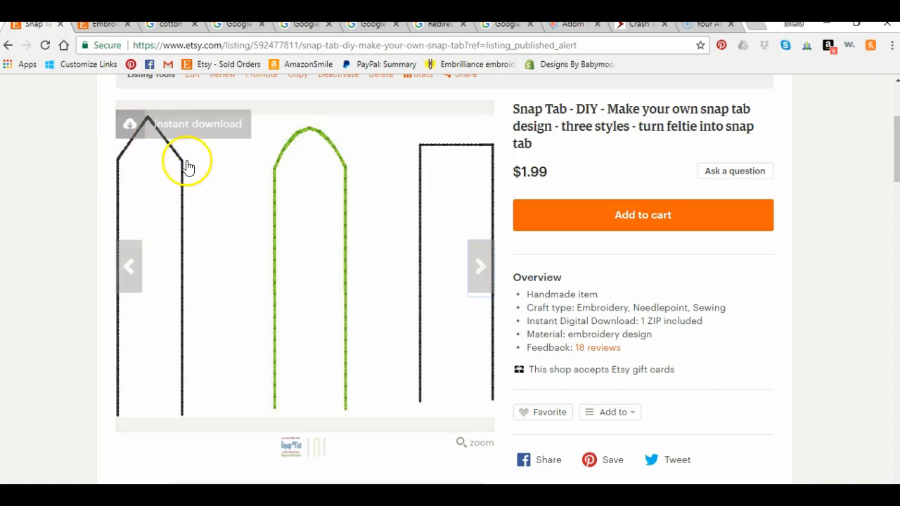
pyautogui.moveTo(281, 146)
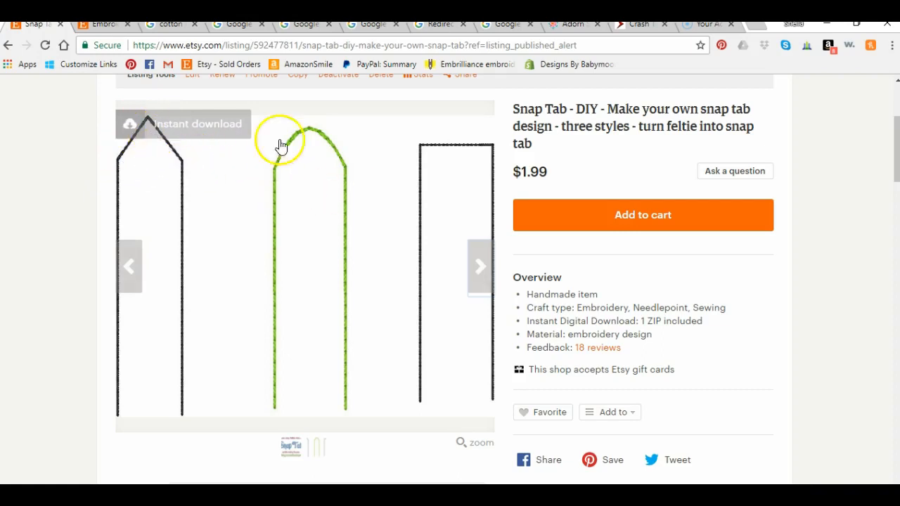
pyautogui.moveTo(506, 338)
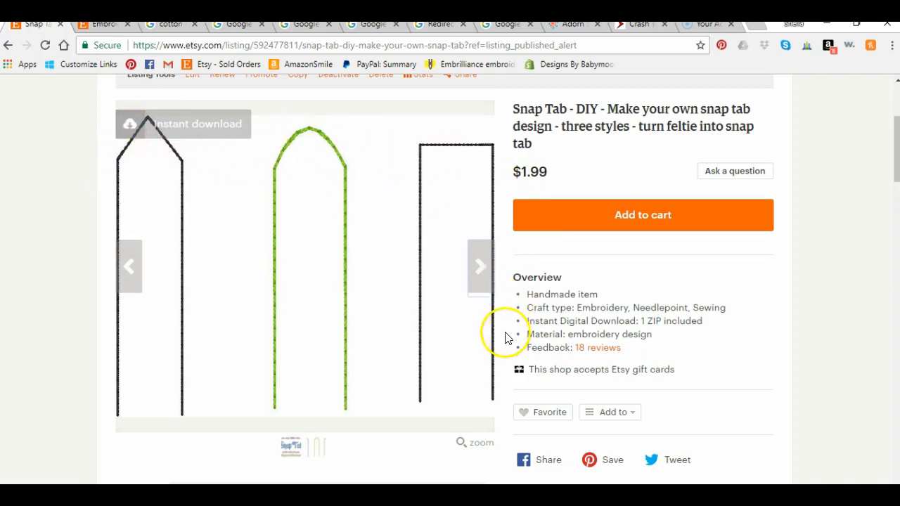
pyautogui.moveTo(505, 343)
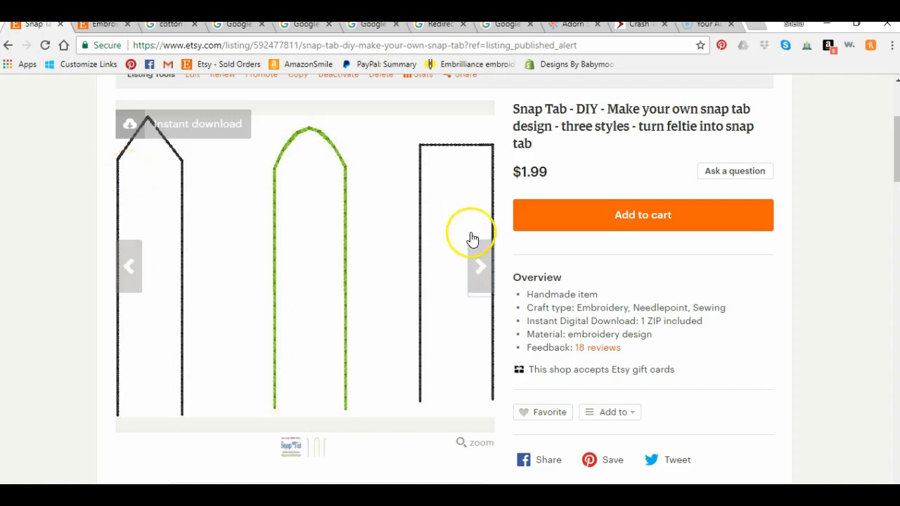
pyautogui.moveTo(467, 238)
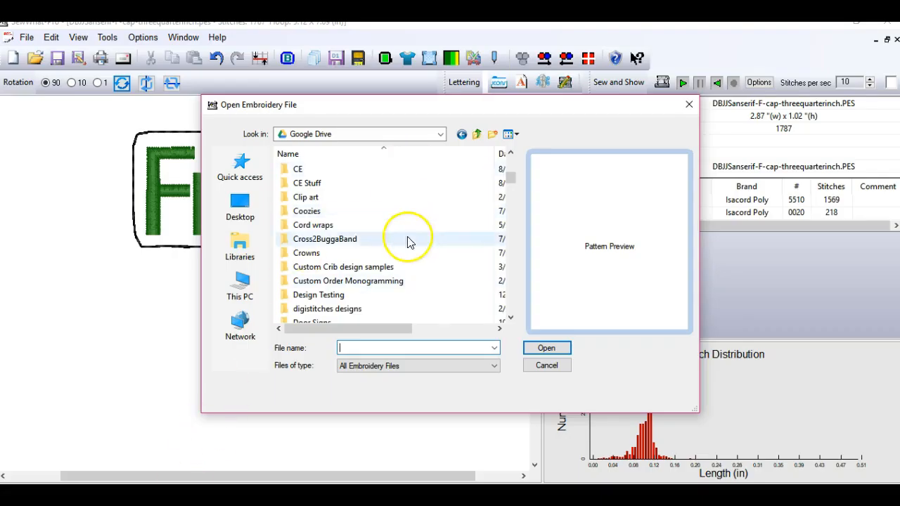
# Load BBED Pointed Tab from BabymoonDesigns > Tags > BBED Tabs into the Friends project
pyautogui.scroll(3)
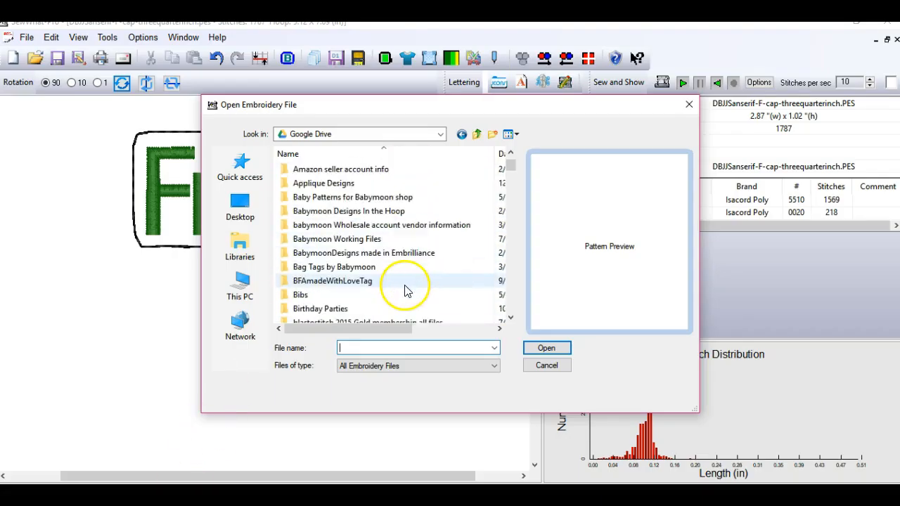
pyautogui.doubleClick(362, 253)
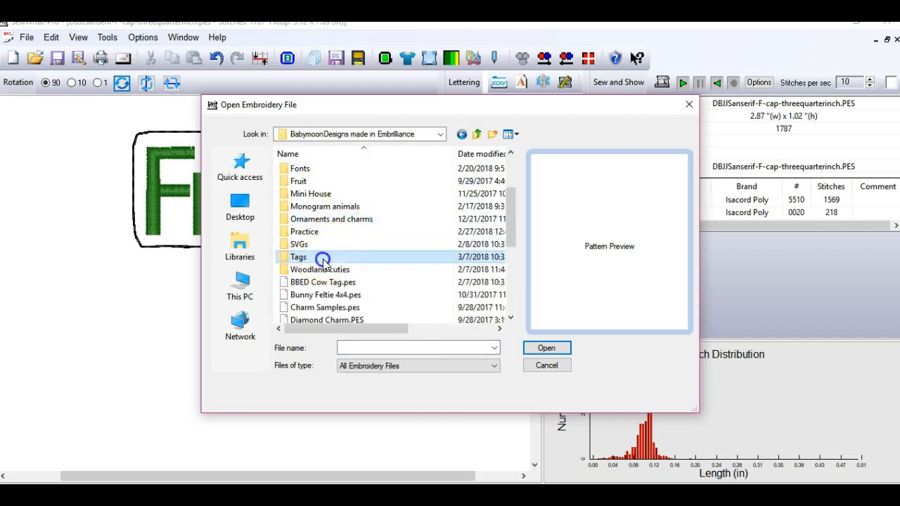
pyautogui.moveTo(344, 194)
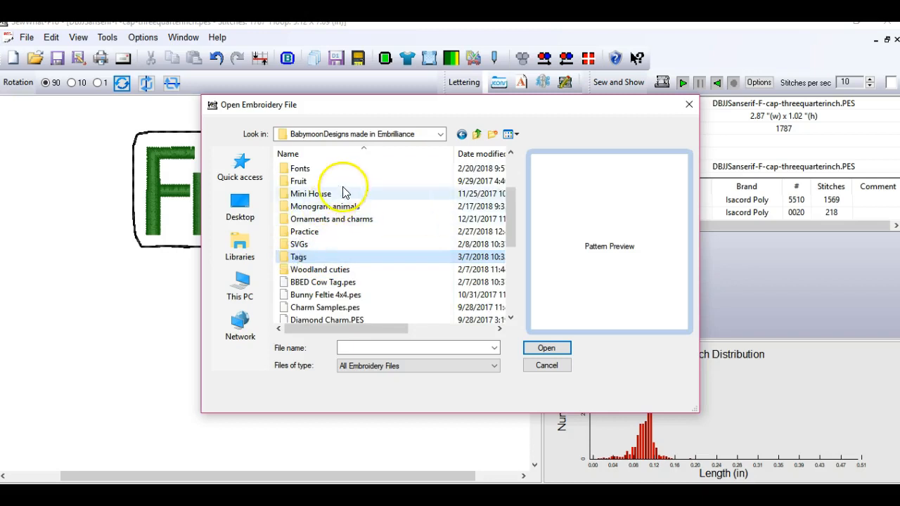
pyautogui.doubleClick(298, 256)
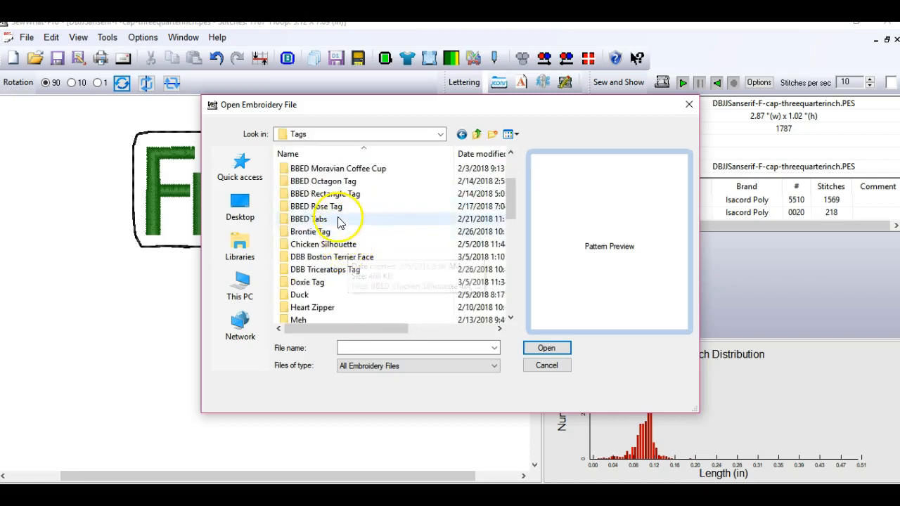
pyautogui.doubleClick(318, 219)
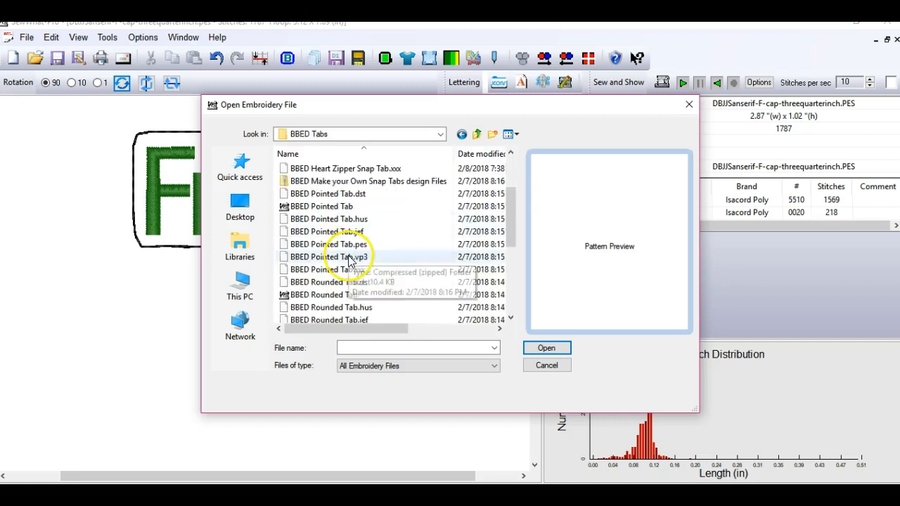
pyautogui.click(320, 205)
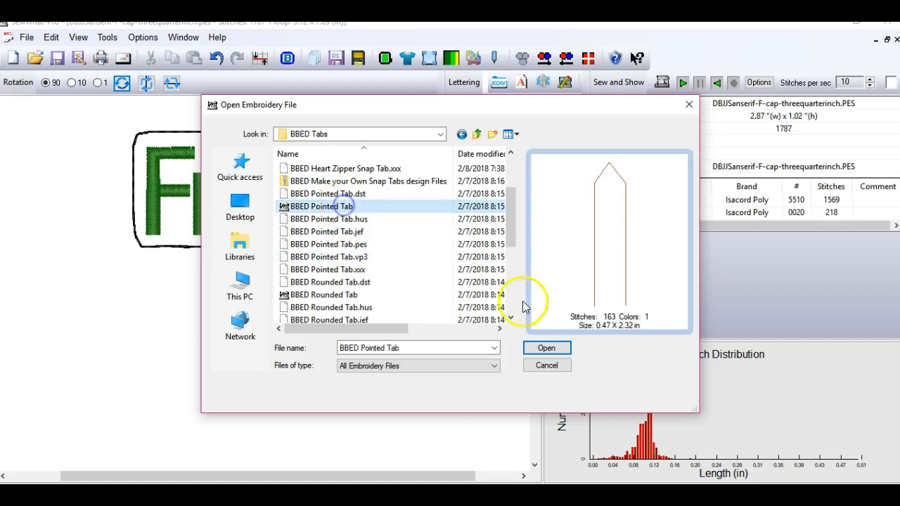
pyautogui.click(546, 347)
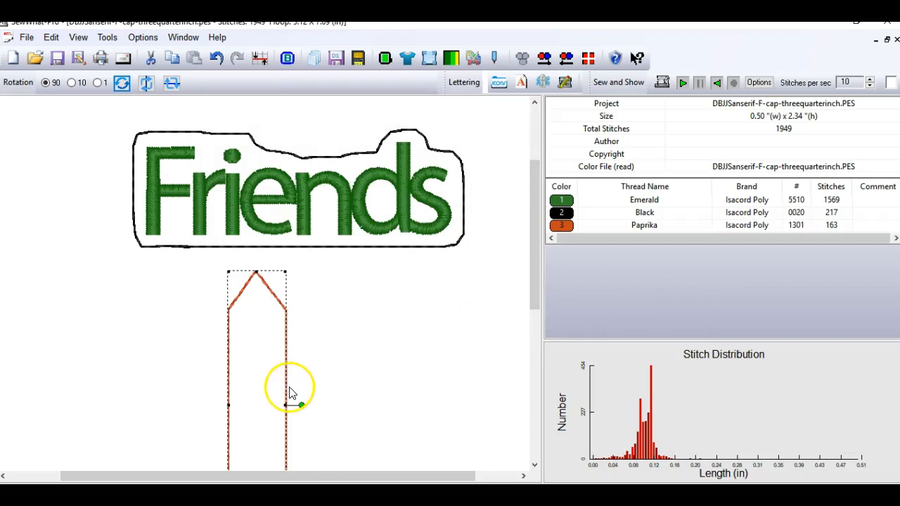
pyautogui.moveTo(462, 275)
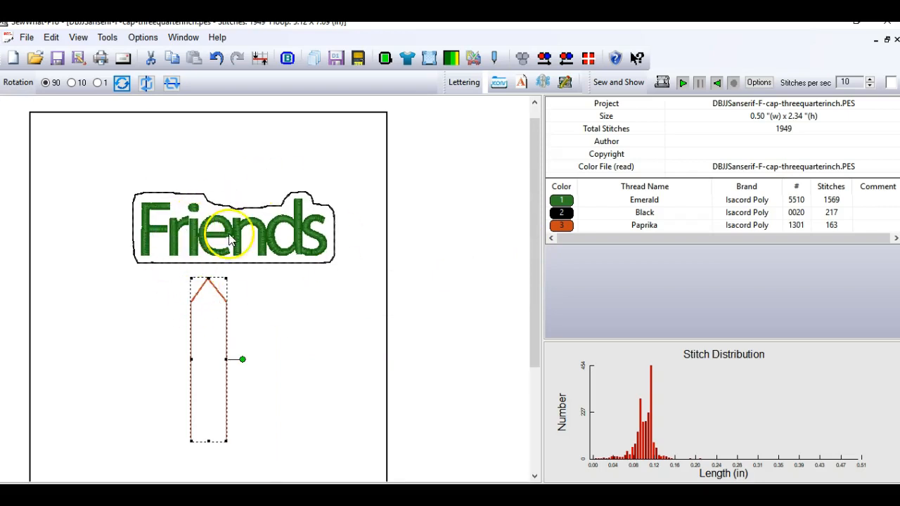
pyautogui.moveTo(207, 310)
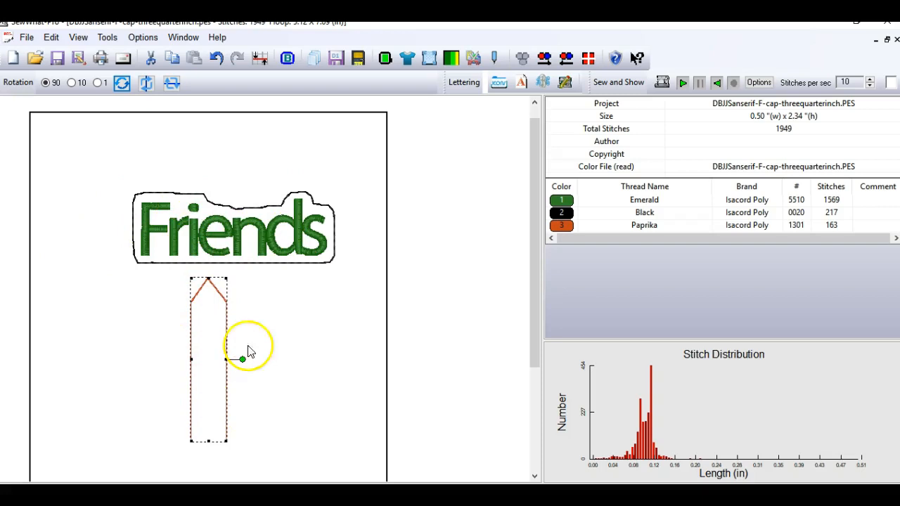
# Rotate the tab point-down, turn Friends vertical and place it on top of the tab
pyautogui.click(643, 225)
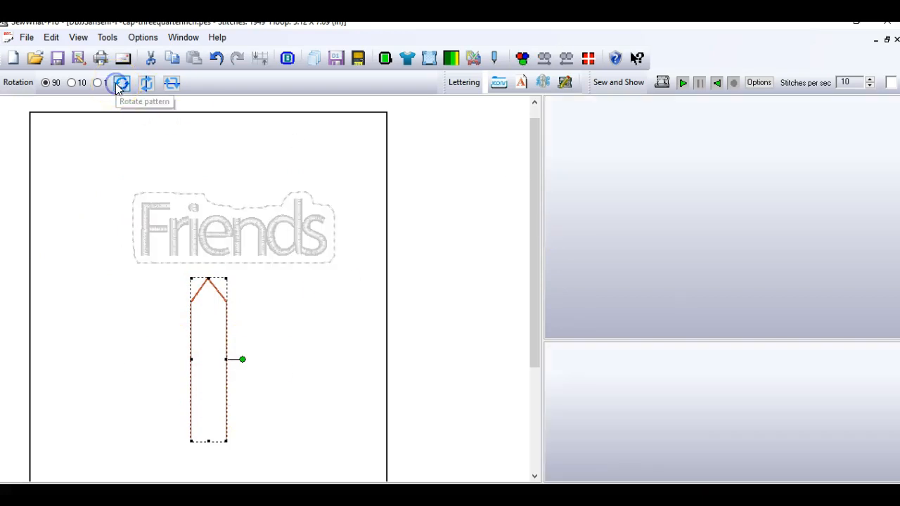
pyautogui.click(121, 83)
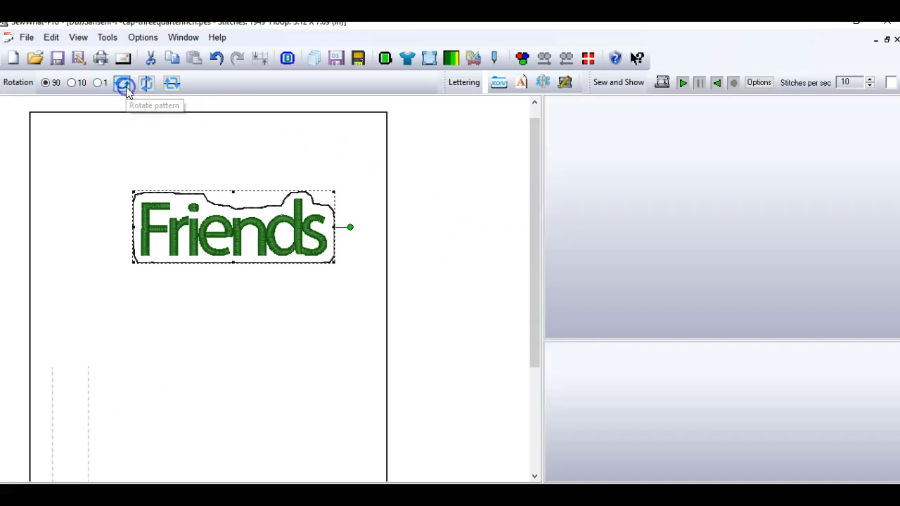
pyautogui.click(123, 83)
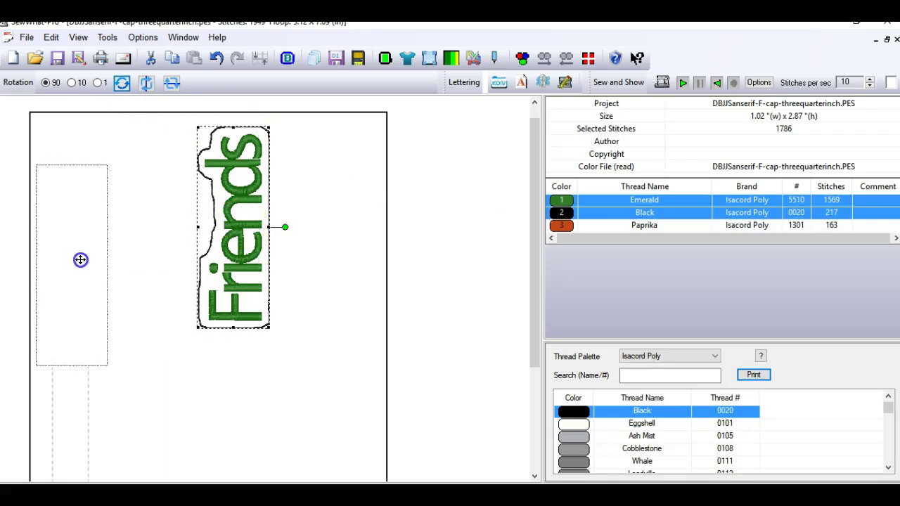
pyautogui.moveTo(233, 226); pyautogui.dragTo(70, 264)
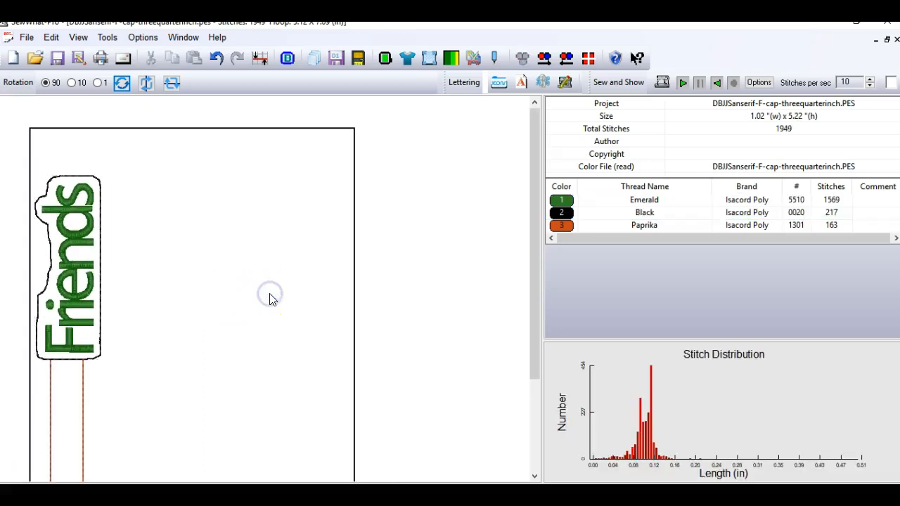
pyautogui.moveTo(56, 372)
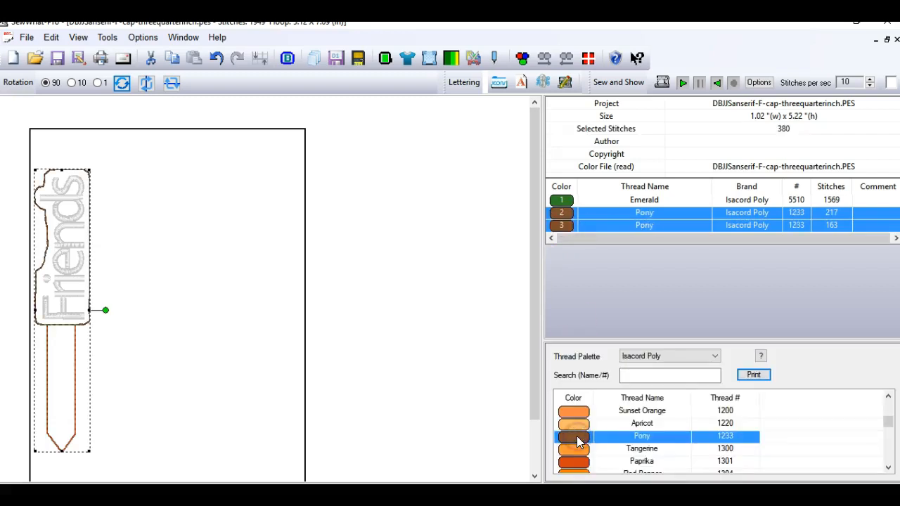
pyautogui.moveTo(166, 174)
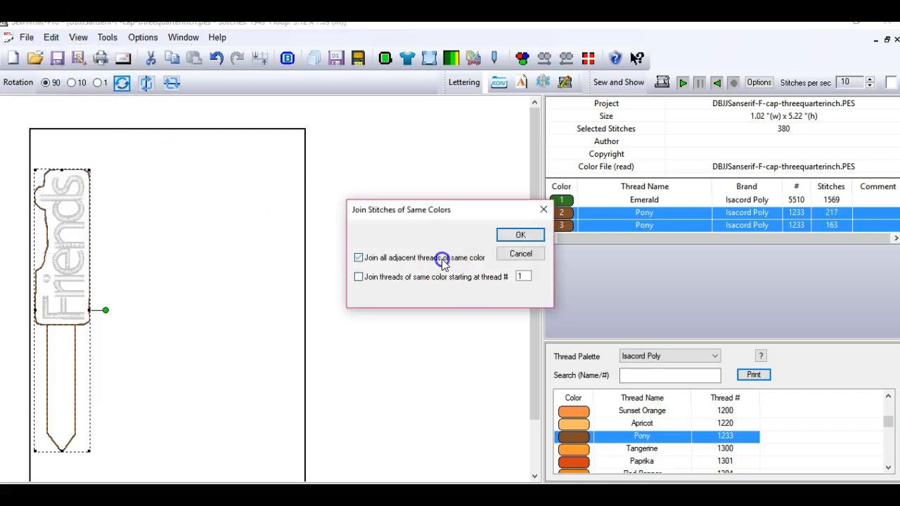
# Join the border and tab stitches into one 380-stitch Pony 1233 colour stop
pyautogui.click(520, 233)
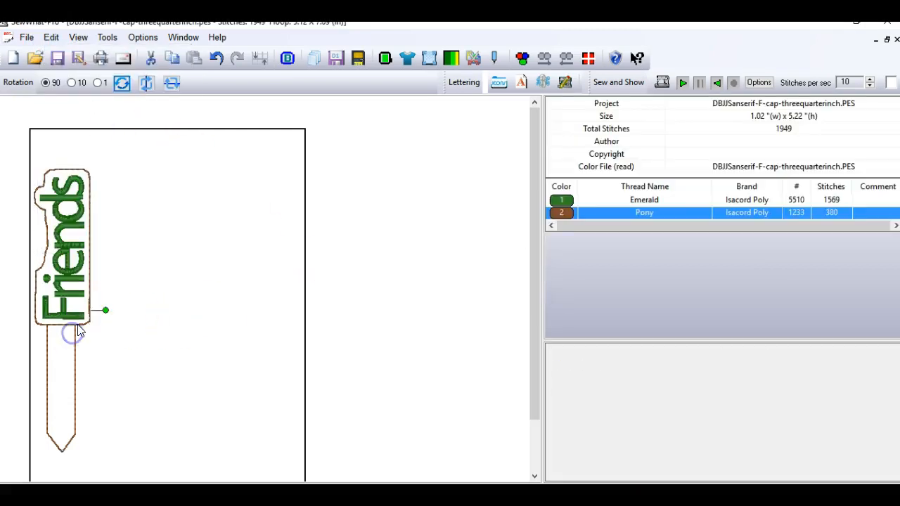
pyautogui.doubleClick(644, 213)
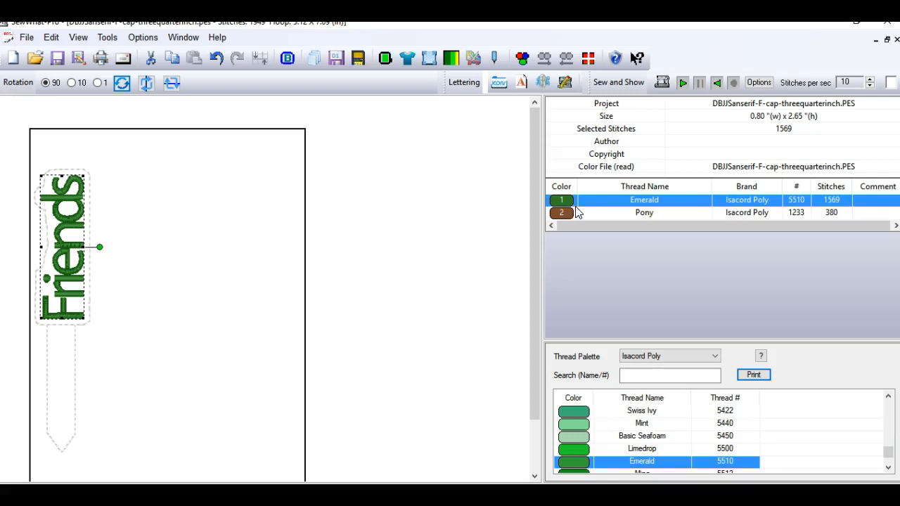
pyautogui.moveTo(225, 204)
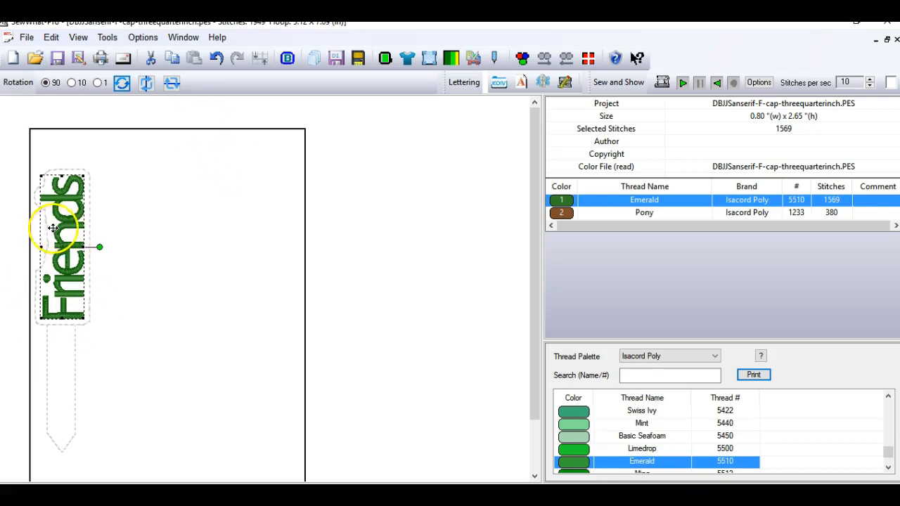
pyautogui.click(208, 329)
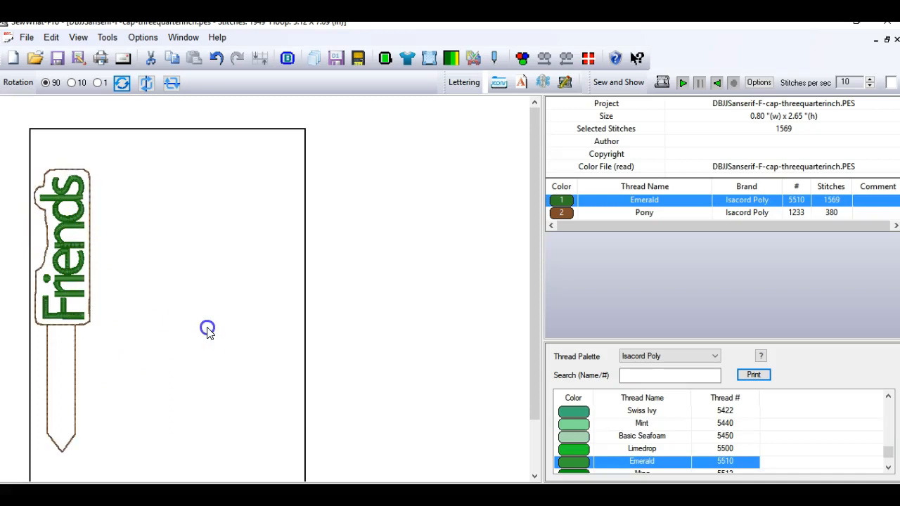
pyautogui.click(208, 328)
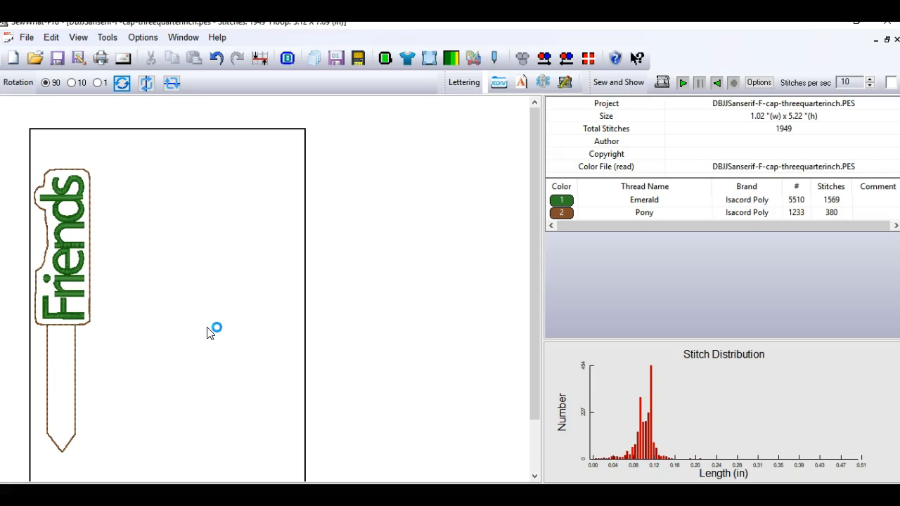
pyautogui.moveTo(211, 331)
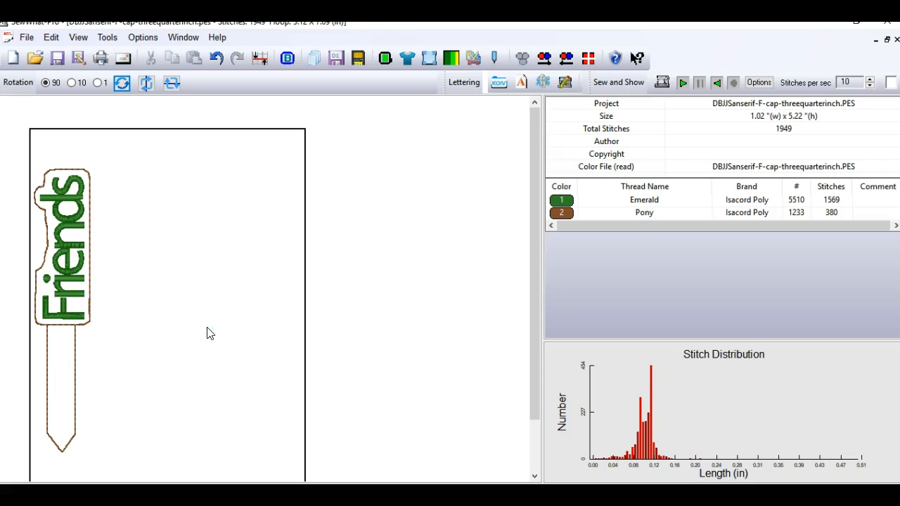